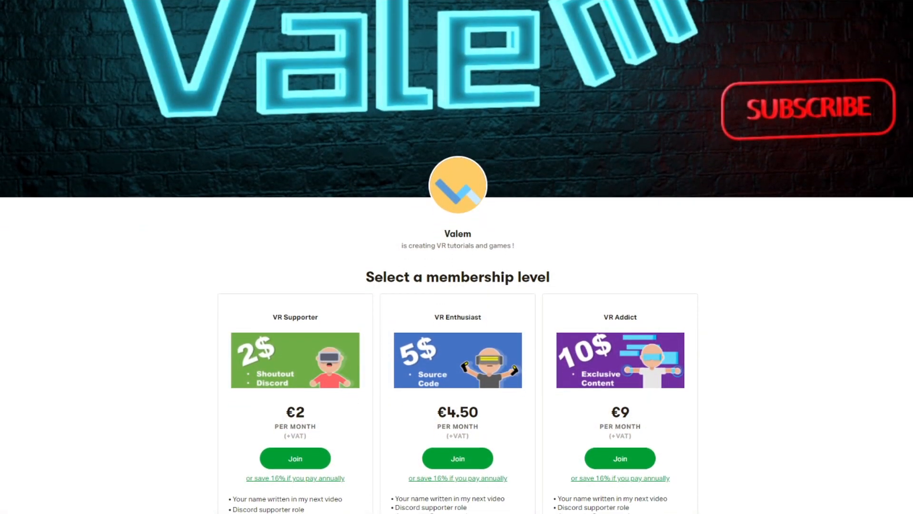
- Give the Right Hand's XR Direct Interactor an On Select Entered haptic with duration 0.3
scroll("down", 3)
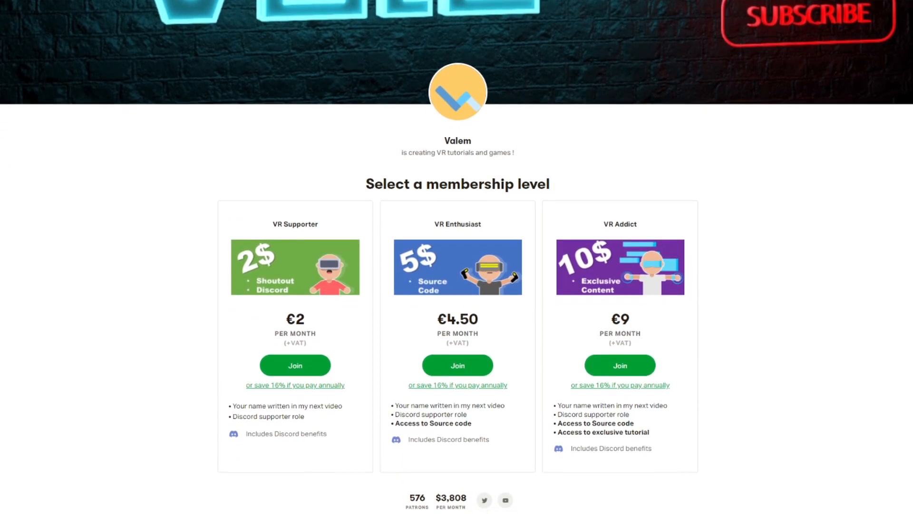
scroll("down", 3)
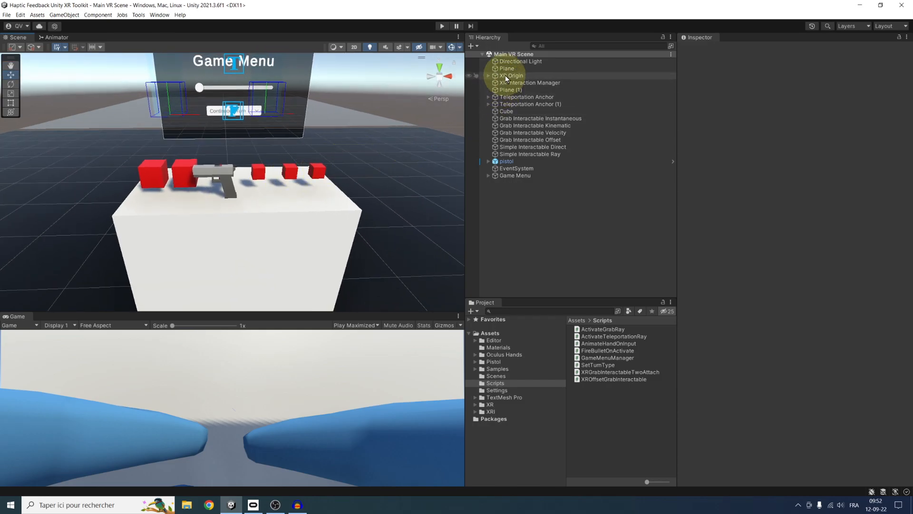
left_click(511, 75)
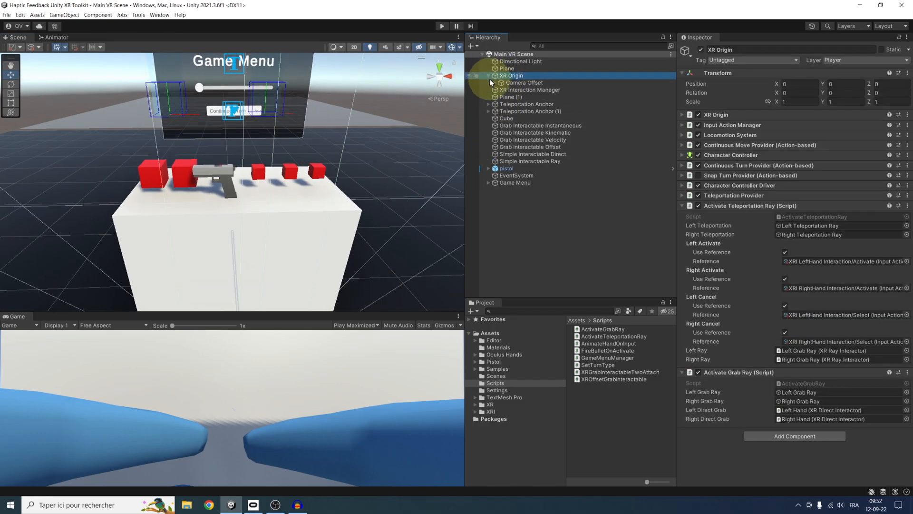
left_click(488, 83)
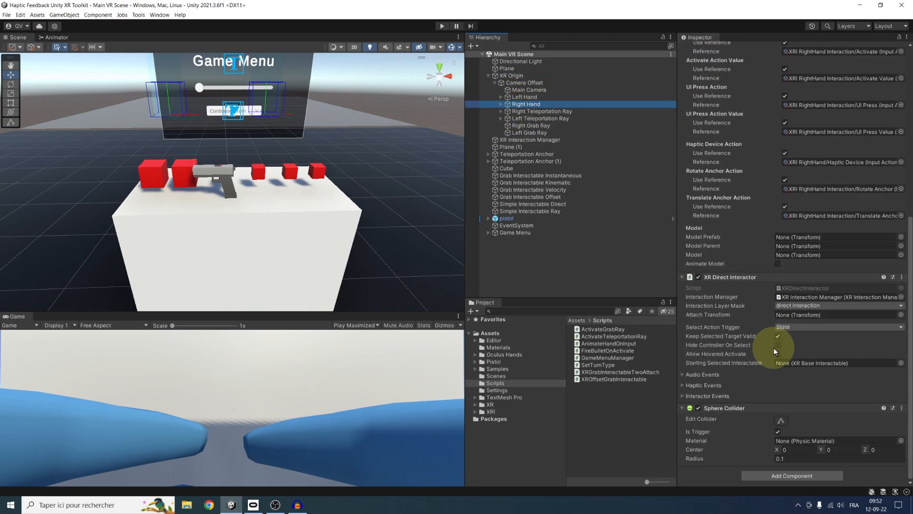
mouse_move(746, 301)
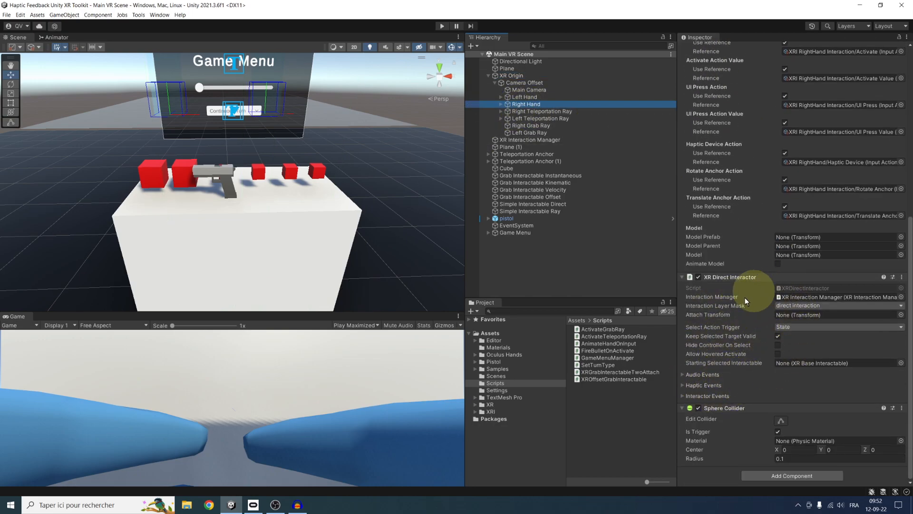
mouse_move(698, 385)
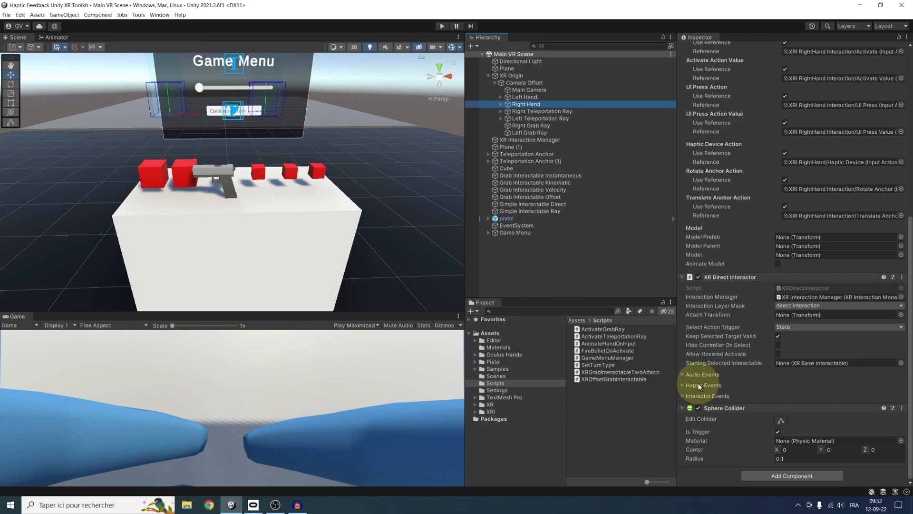
left_click(682, 385)
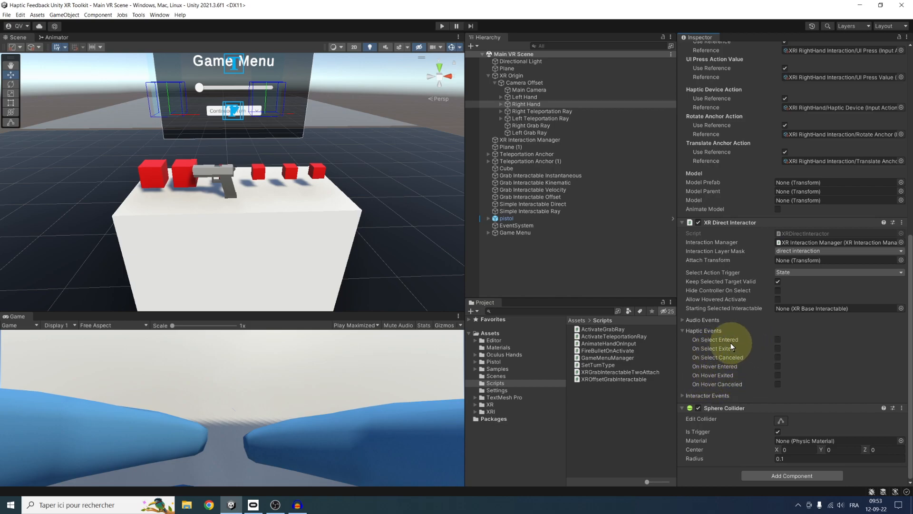
mouse_move(779, 342)
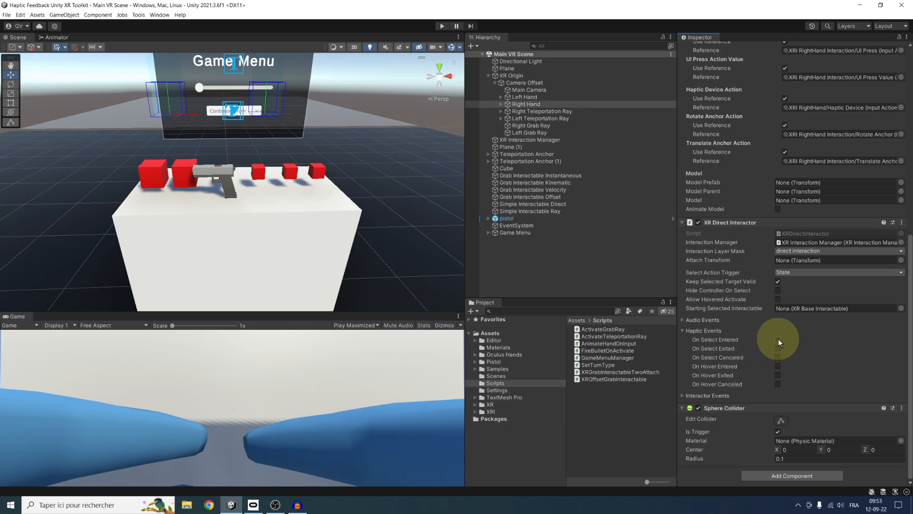
left_click(778, 339)
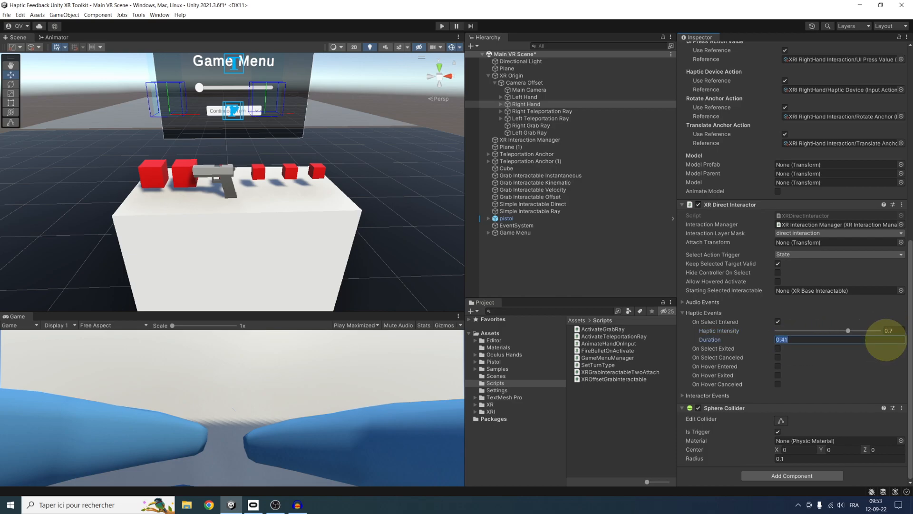
type(".3")
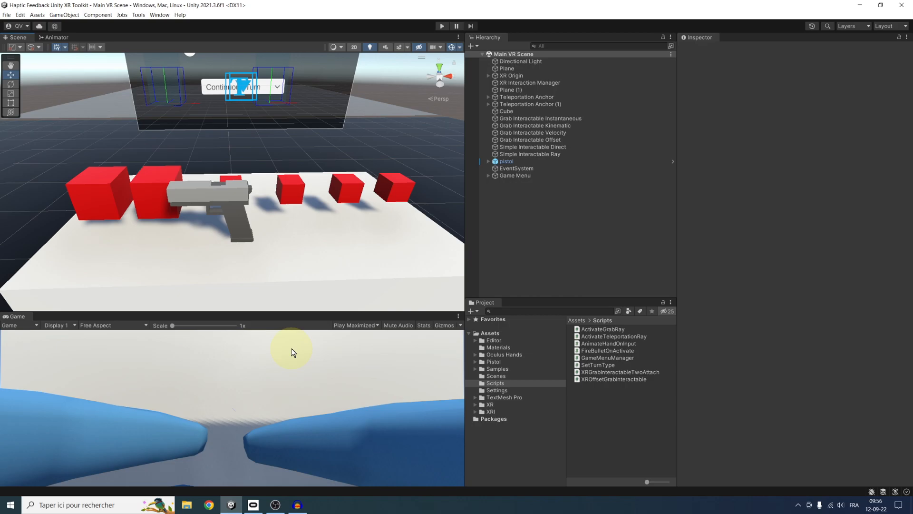
left_click(524, 104)
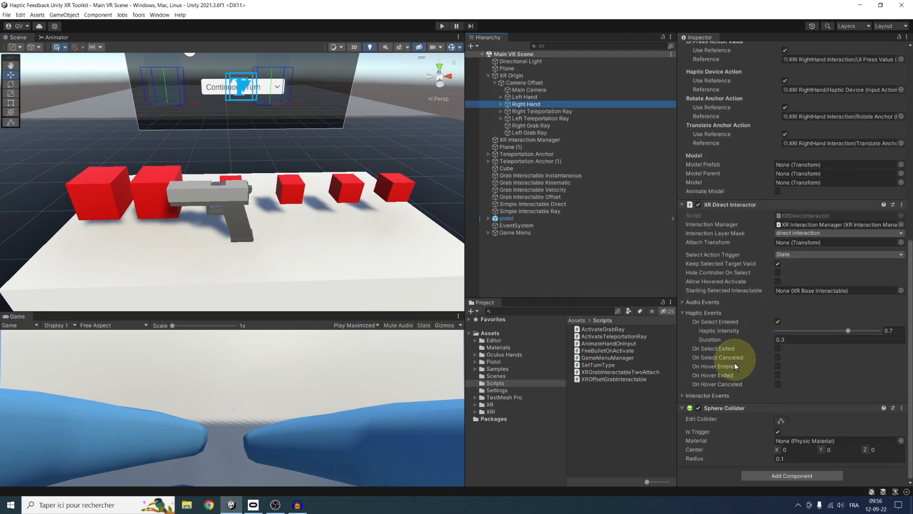
mouse_move(196, 212)
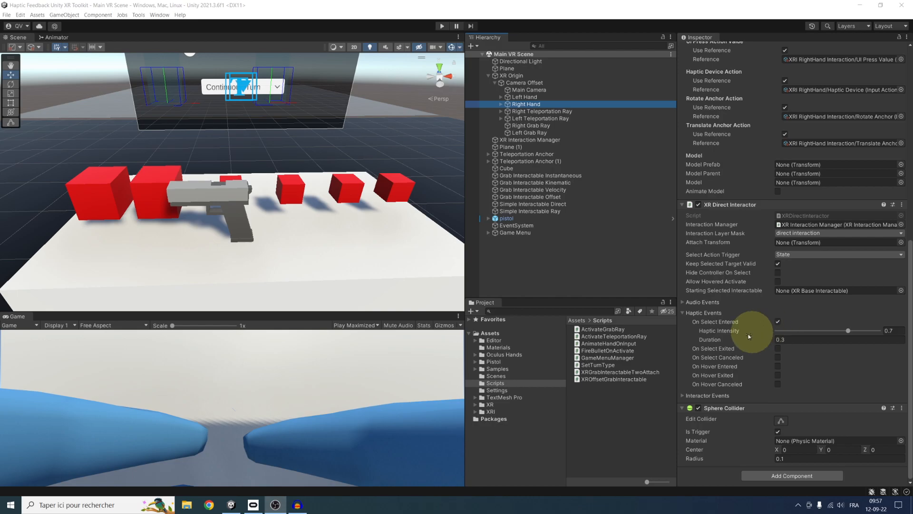
mouse_move(778, 322)
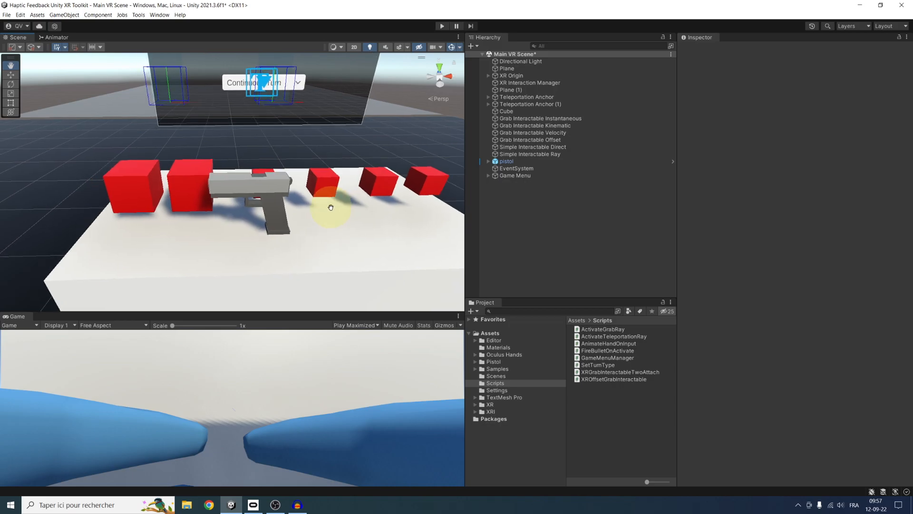
- Select the pistol and begin adding a new HapticInteractable script component
left_click(506, 161)
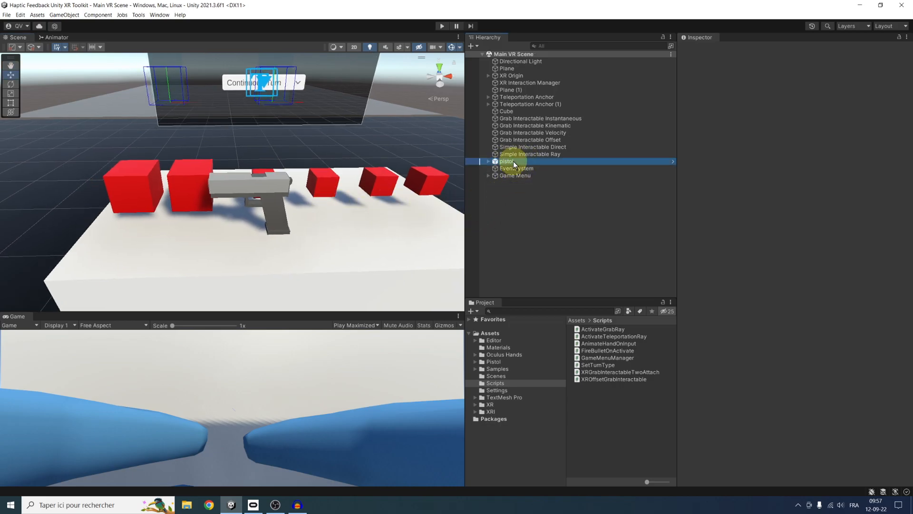
left_click(507, 161)
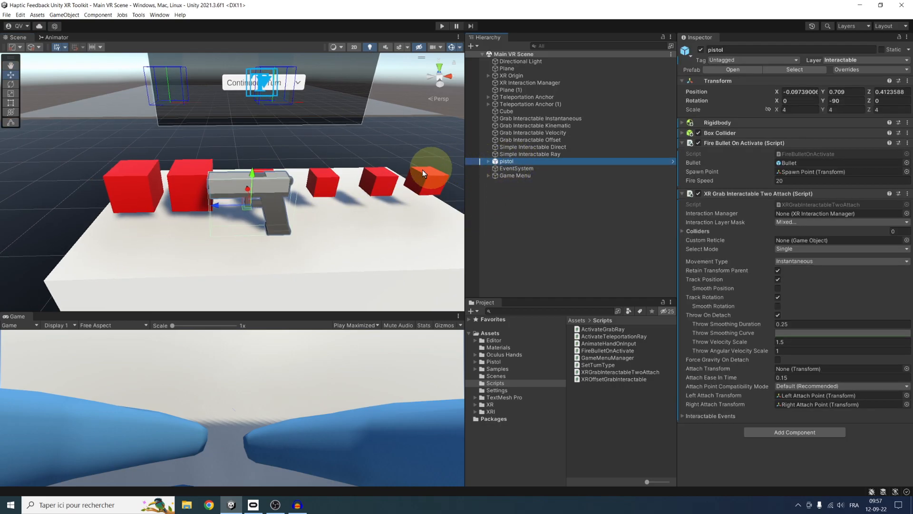
left_click(683, 193)
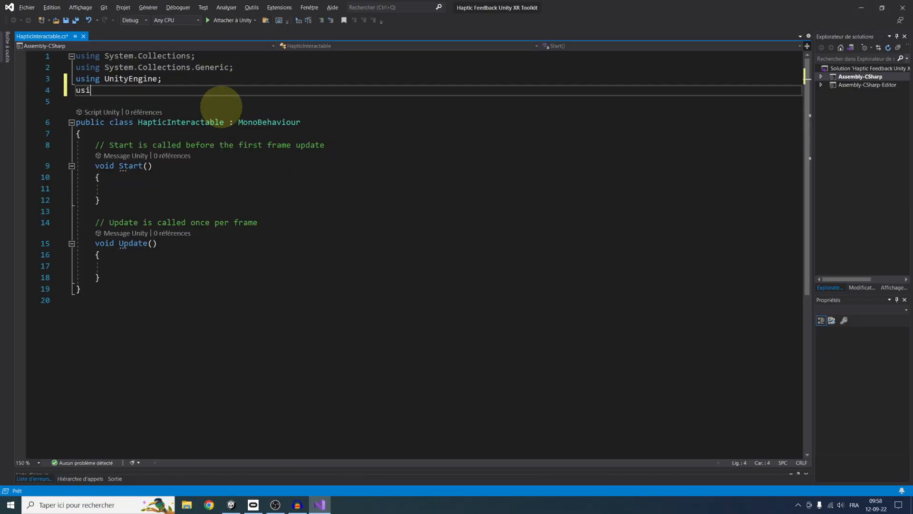
- Import UnityEngine.XR.Interaction.Toolkit and declare public intensity [Range(0,1)] and duration floats
type("ng UnityEngine")
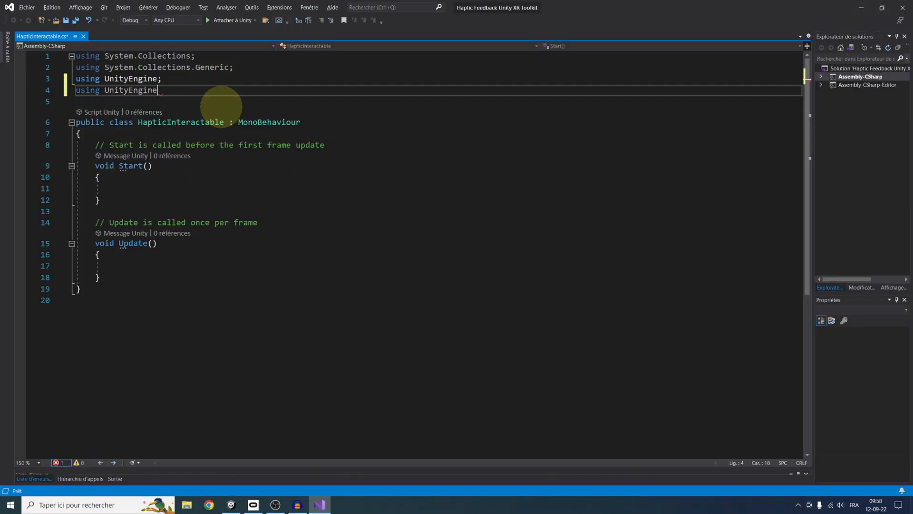
type(".XR.Interaction.Toolkit;")
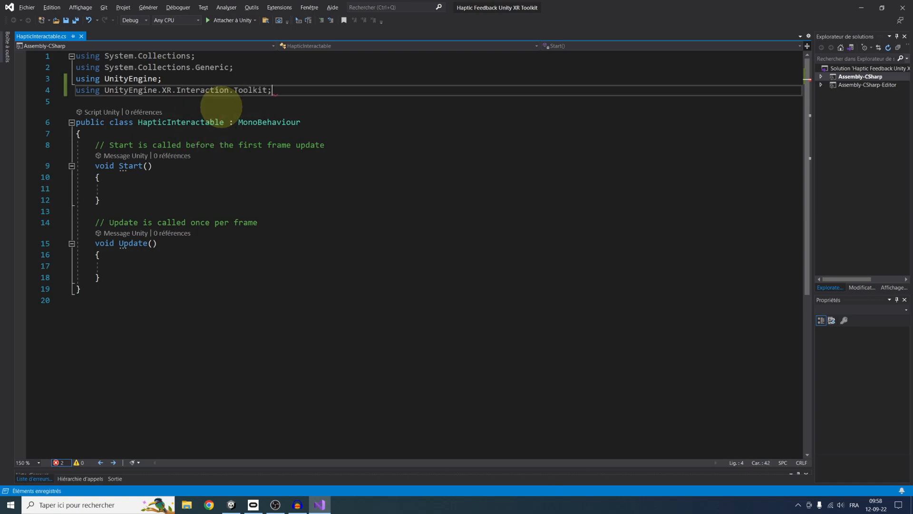
key("enter")
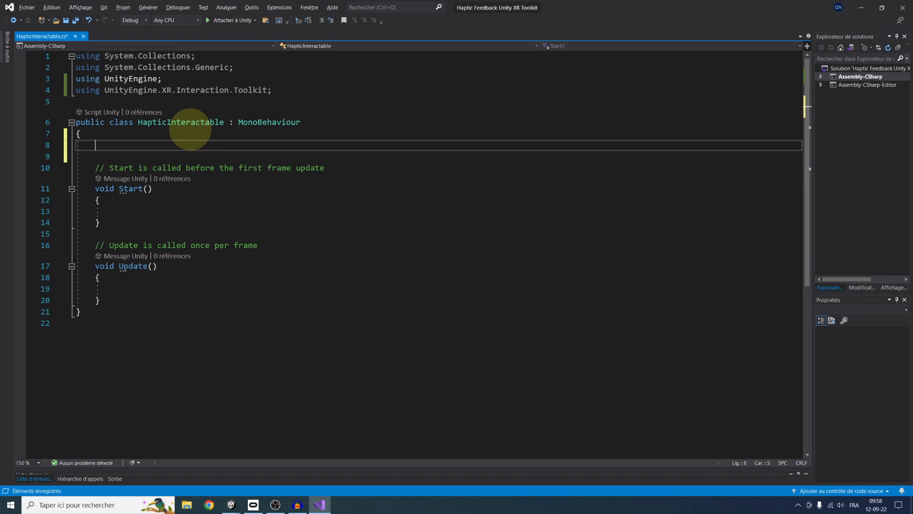
type("public float intensity;")
type("public float duration;")
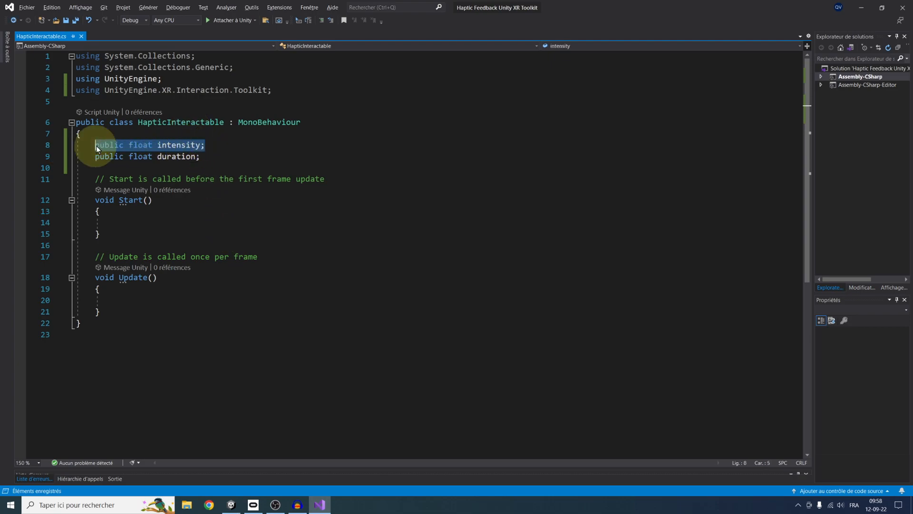
key("Enter")
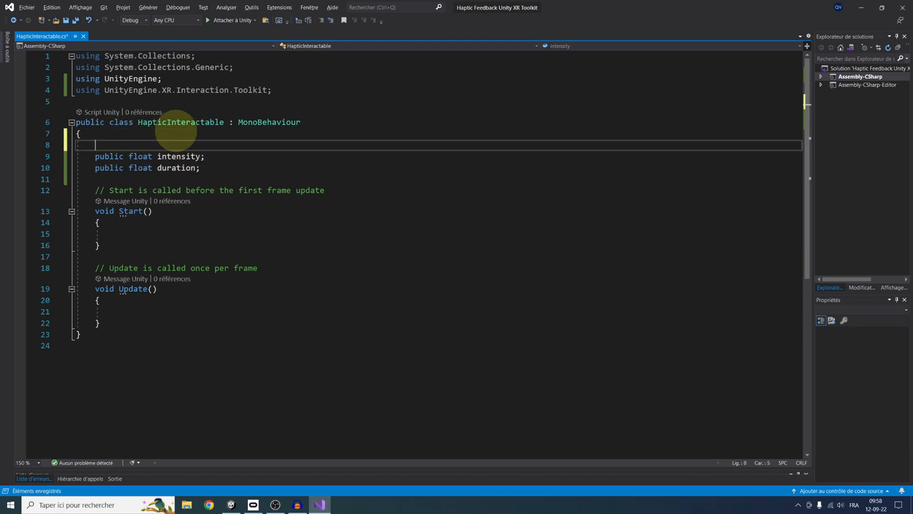
type("[R")
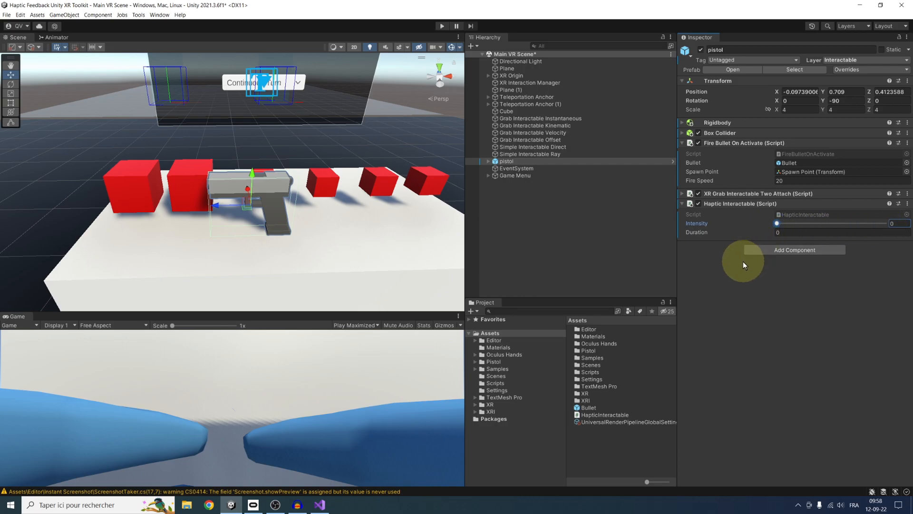
left_click(319, 504)
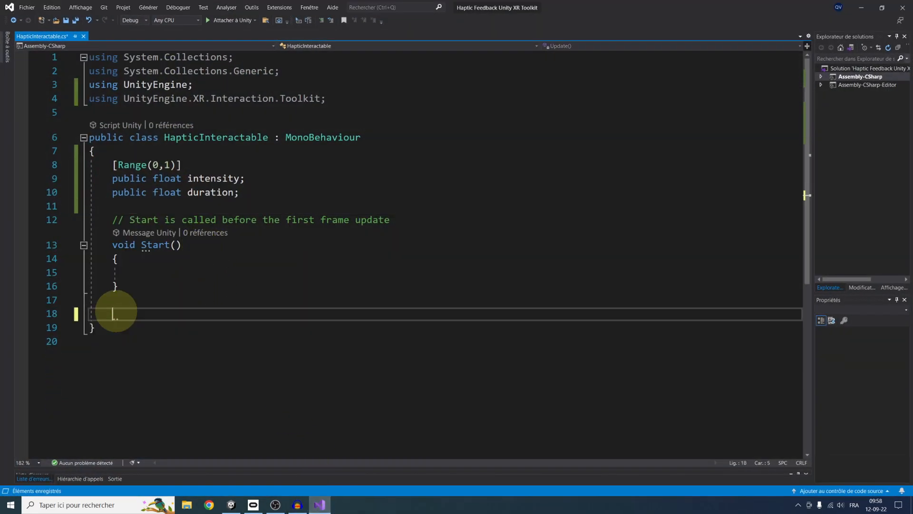
- Write TriggerHaptic(XRBaseController) calling SendHapticImpulse(intensity, duration) when intensity > 0
type("public void Trei")
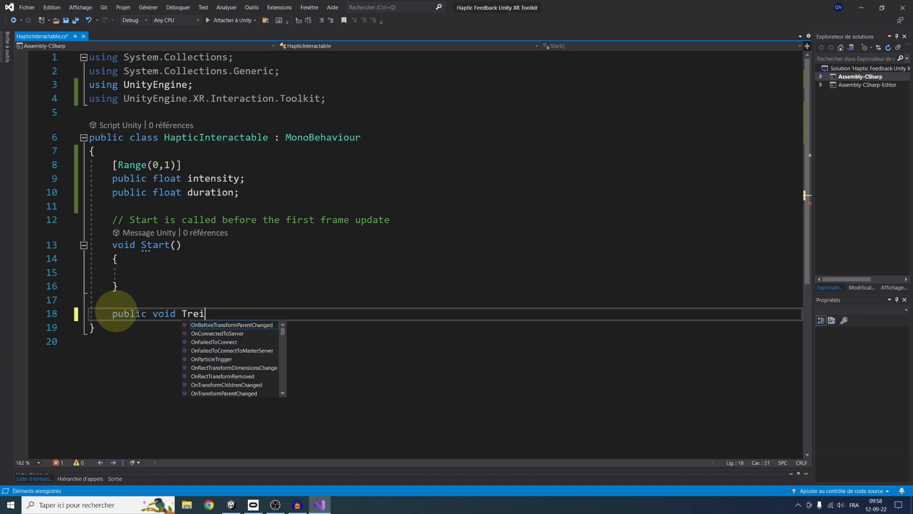
type("ggerHapti")
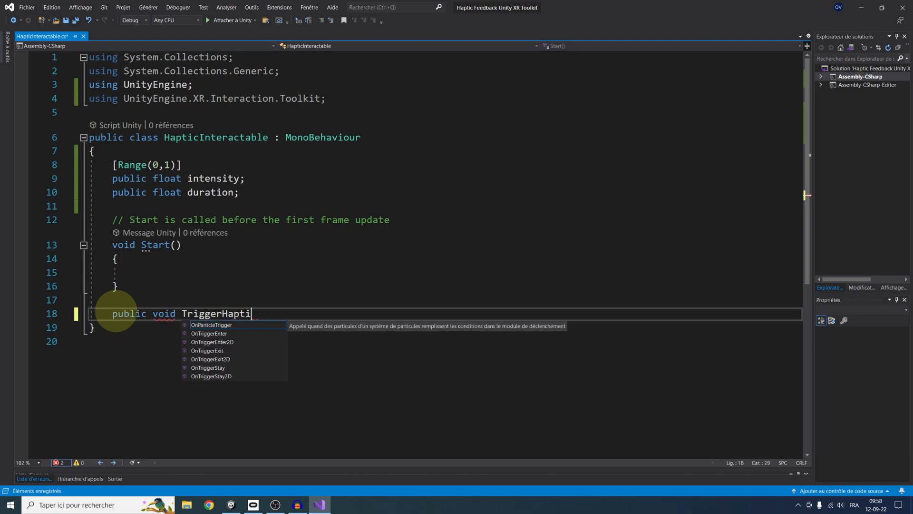
type("c(XRBaseController)")
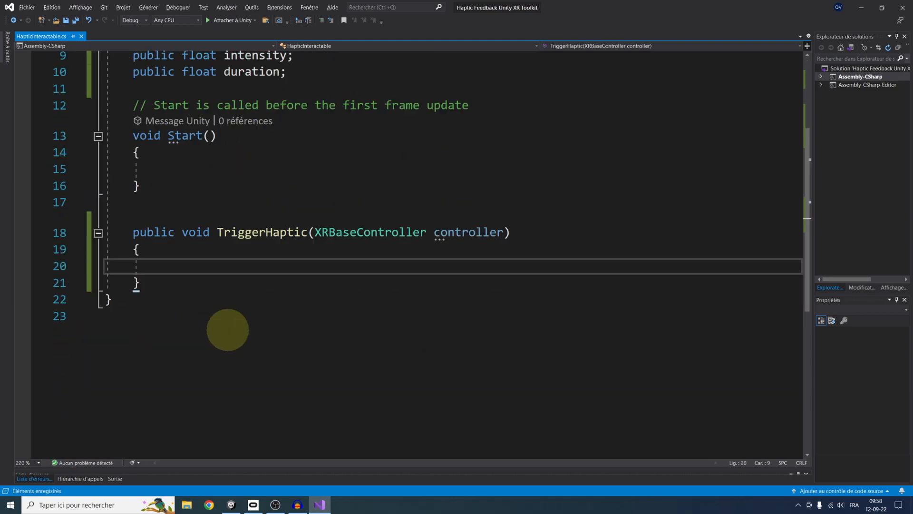
mouse_move(233, 280)
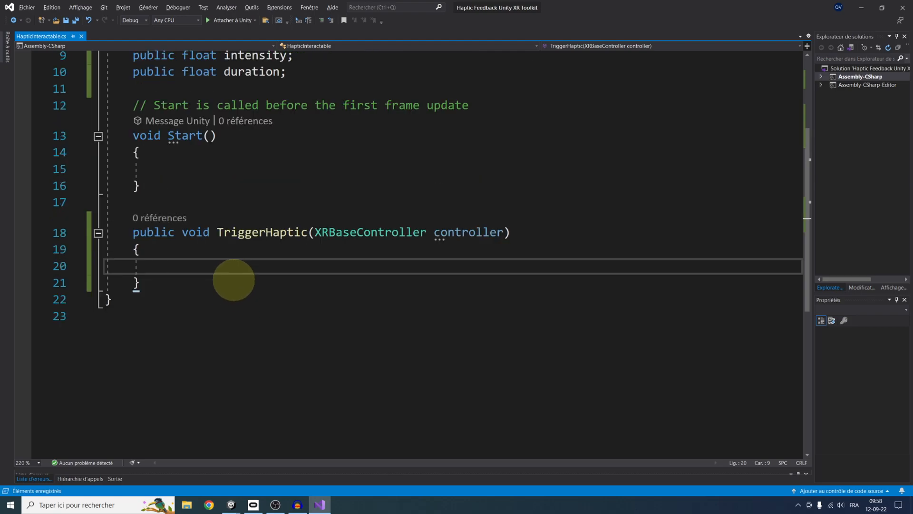
type("if(intensity>")
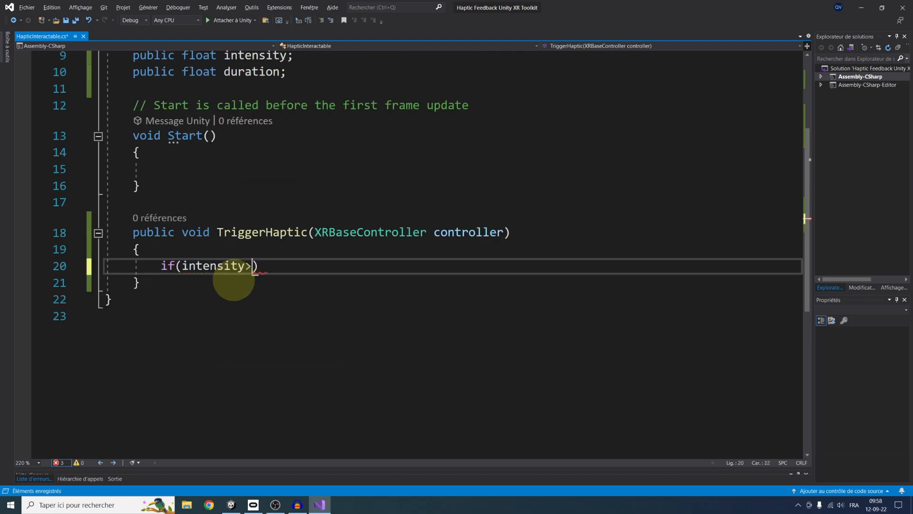
type("0)")
type("controller.SendHapticImpulse")
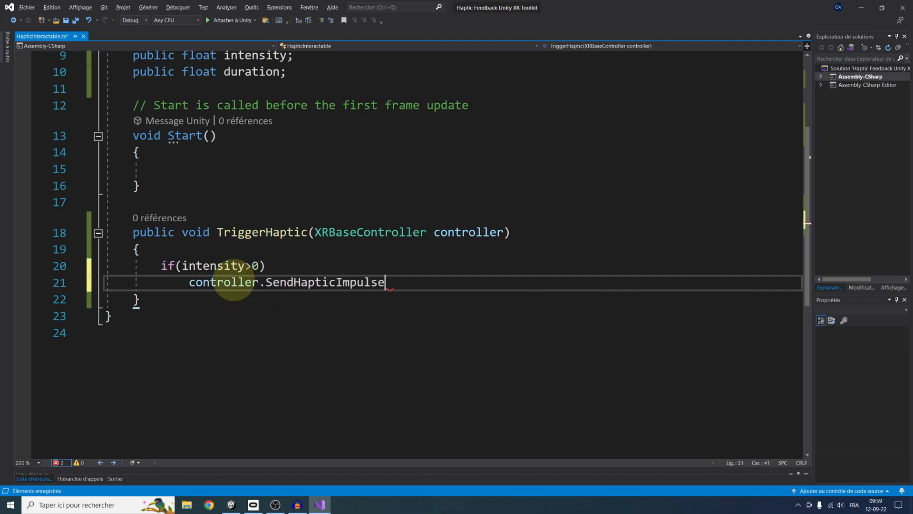
type("(intensity)")
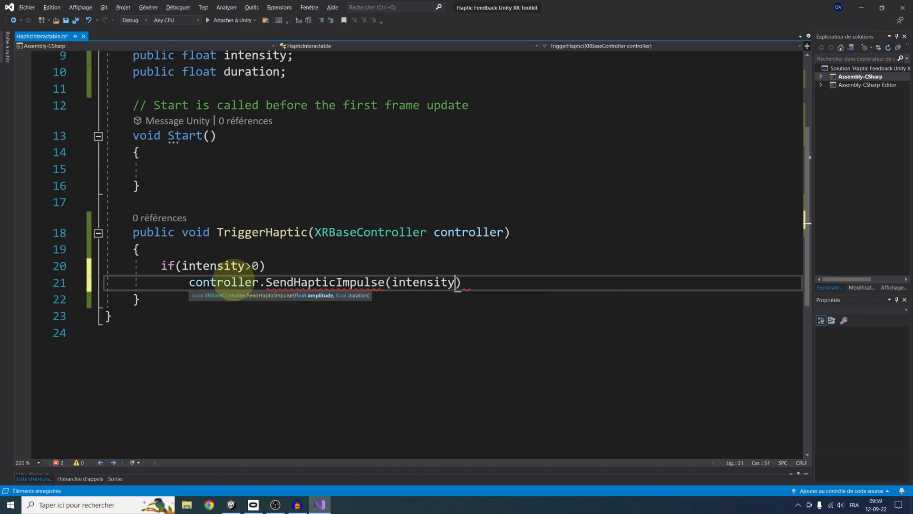
type(", duration);")
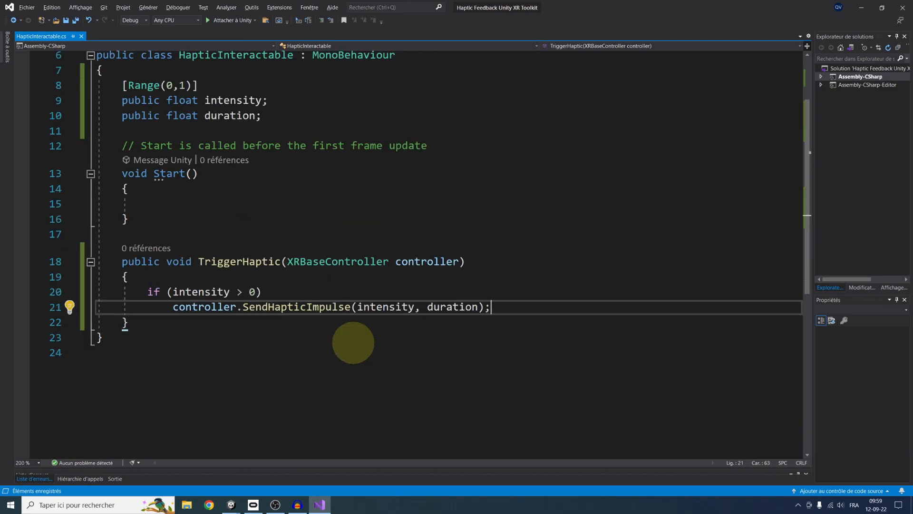
left_click(215, 261)
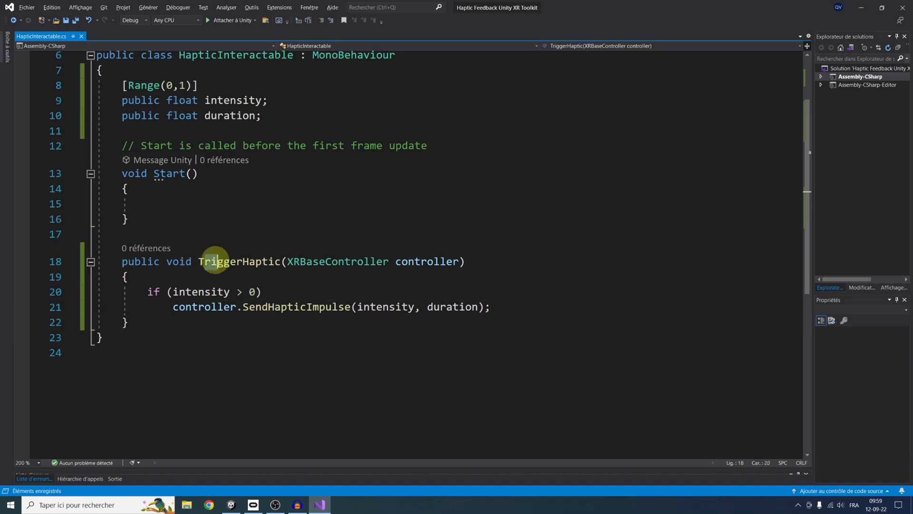
double_click(239, 261)
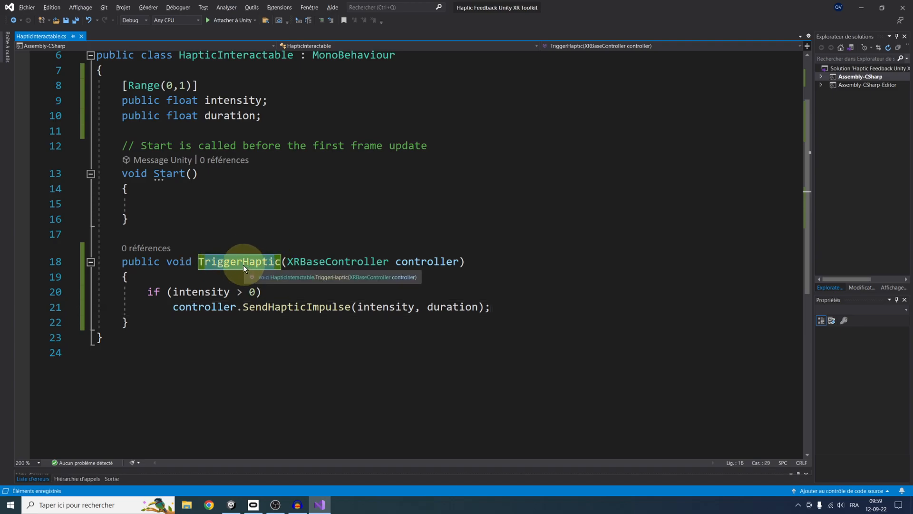
left_click(149, 204)
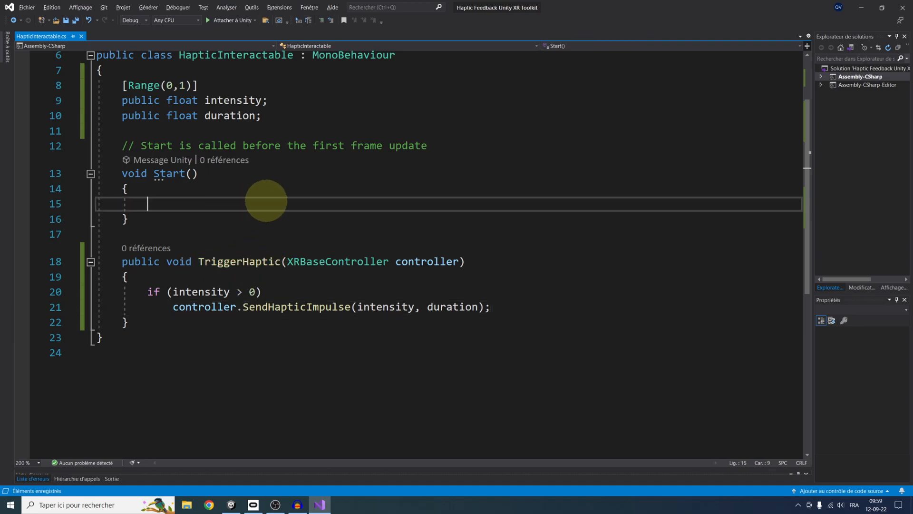
- In Start, store the XRBaseInteractable from GetComponent<XRBaseInteractable>()
type("X")
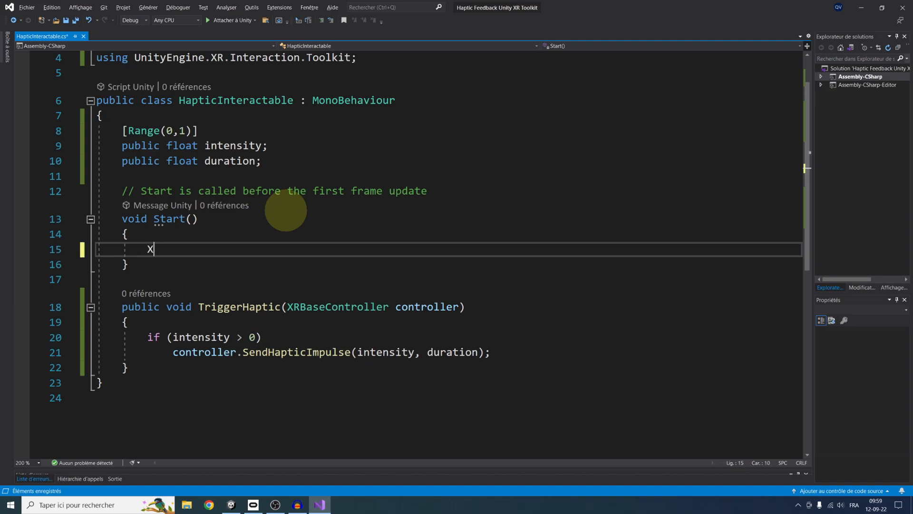
type("XRBaseInteractable interactable =")
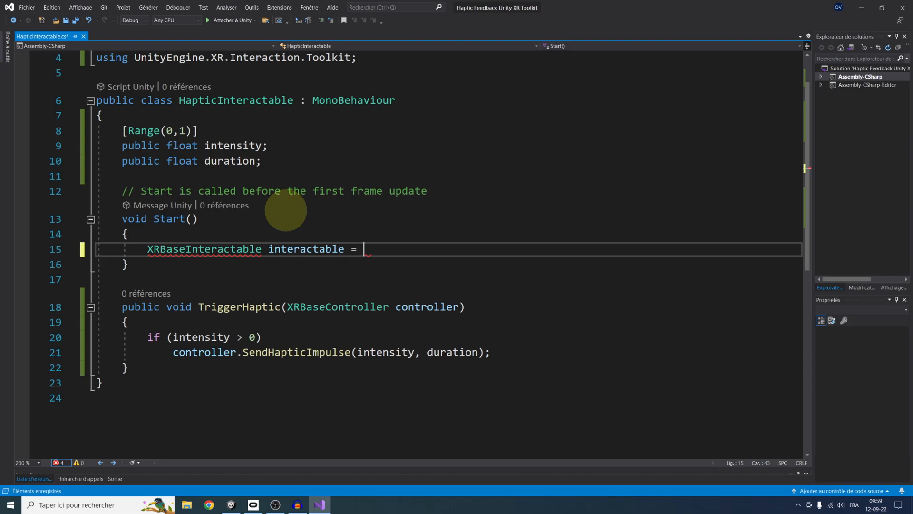
type("GetComponent<XRBaseInteractable>(")
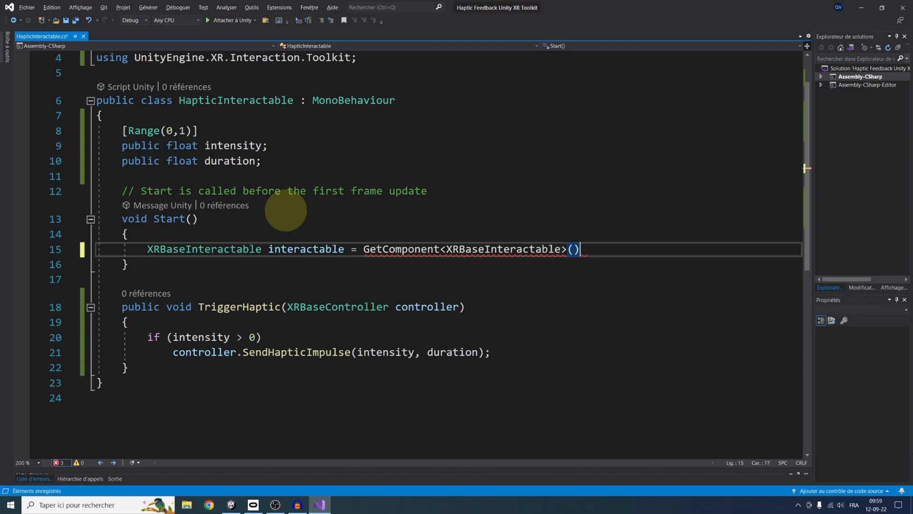
type("interactable.activated.AddListener(")
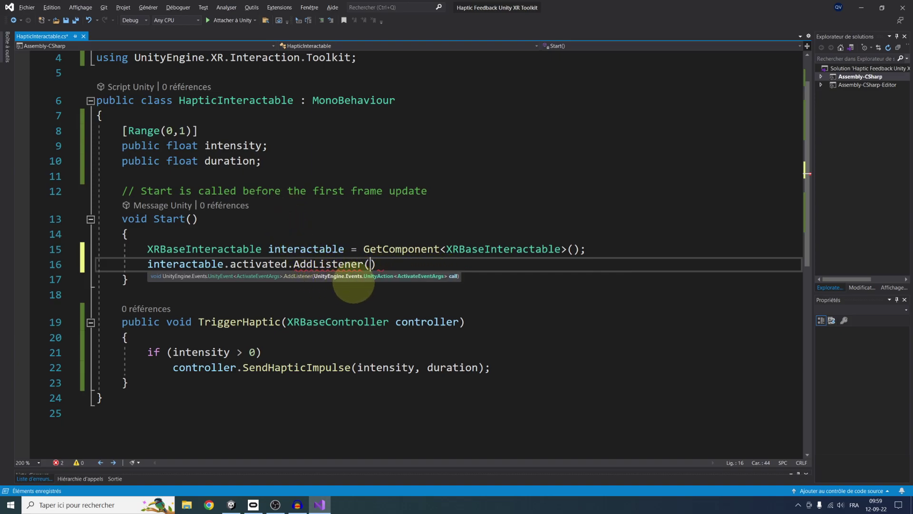
mouse_move(402, 280)
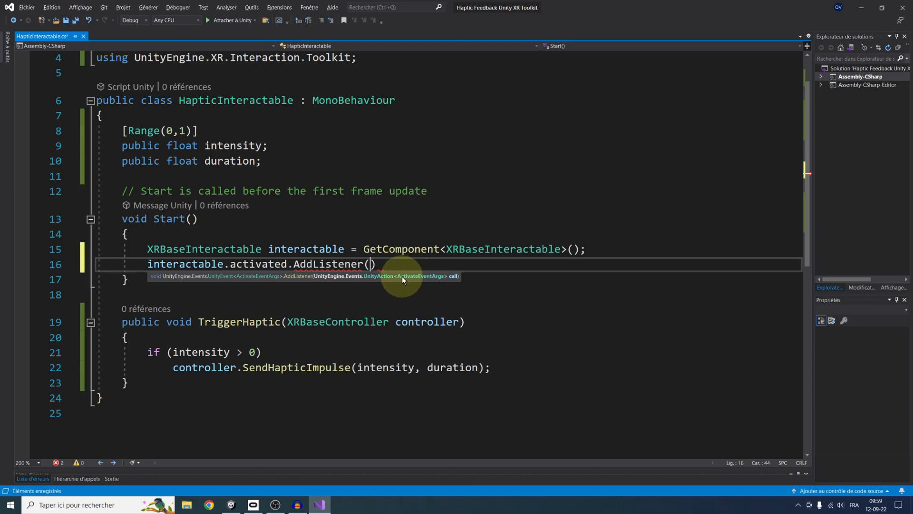
mouse_move(319, 323)
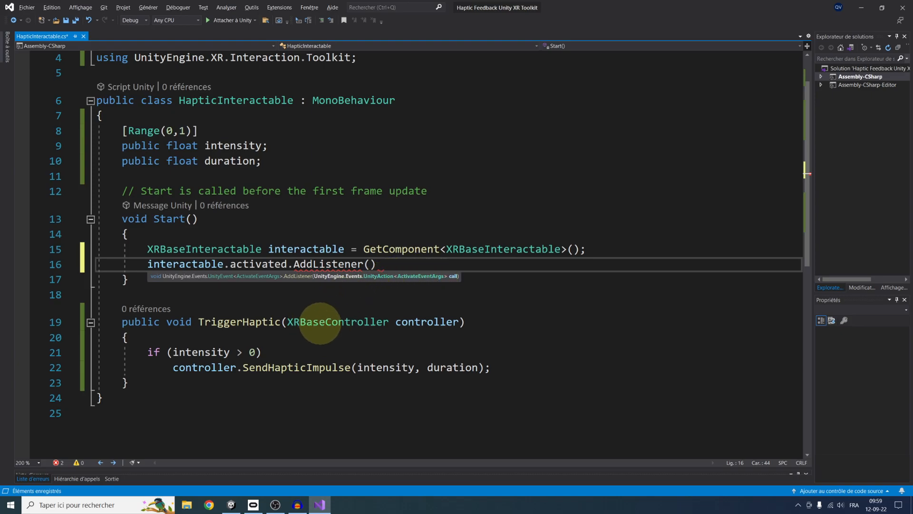
mouse_move(439, 282)
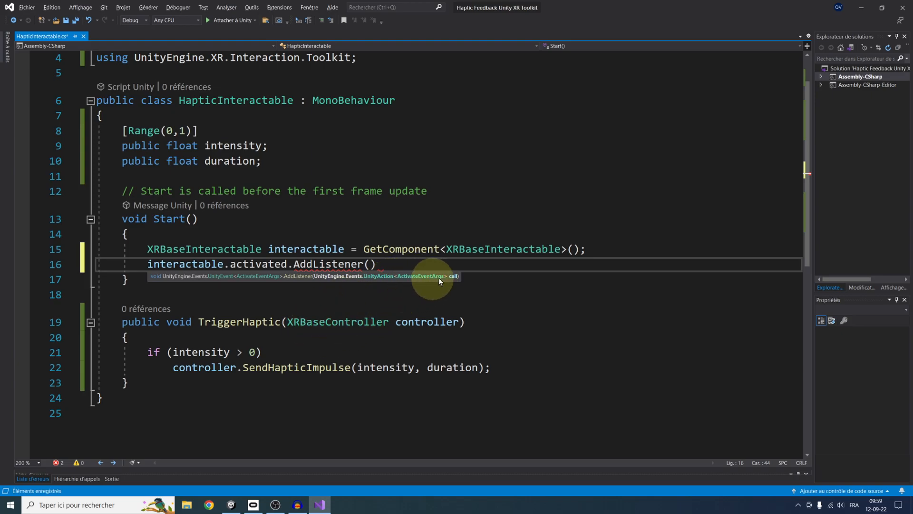
mouse_move(337, 321)
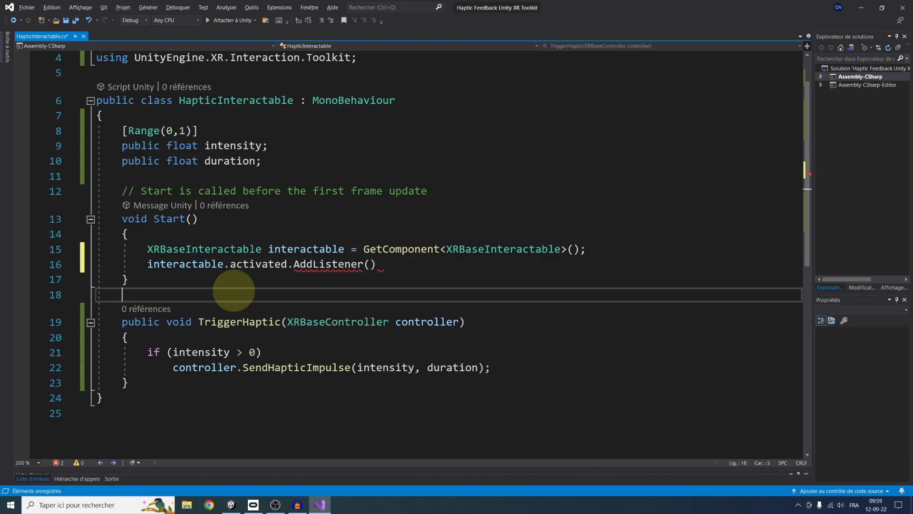
- Declare a public TriggerHaptic overload taking BaseInteractionEventArgs
type("pub")
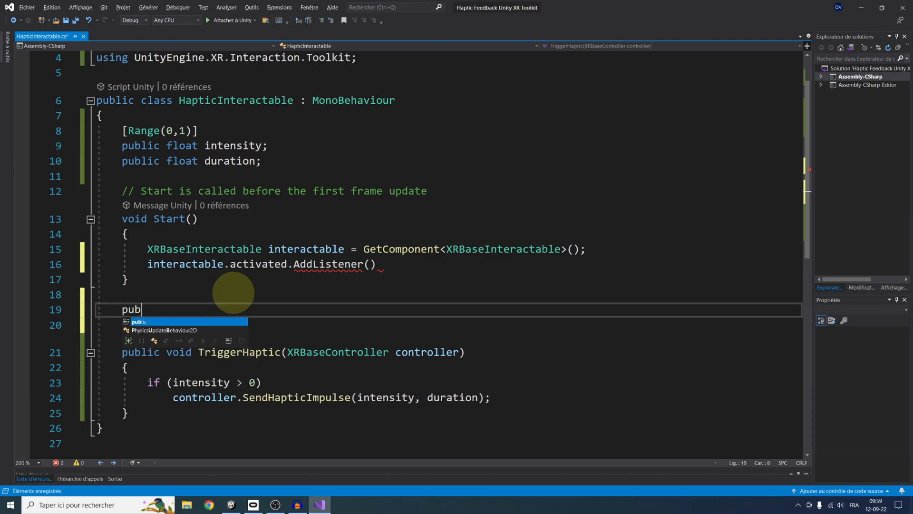
type("lic void TriggerHap")
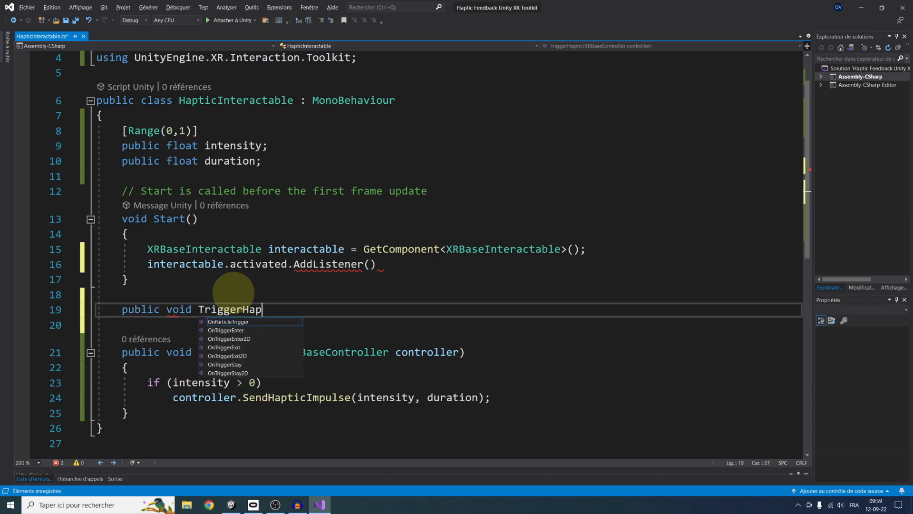
type("tic()")
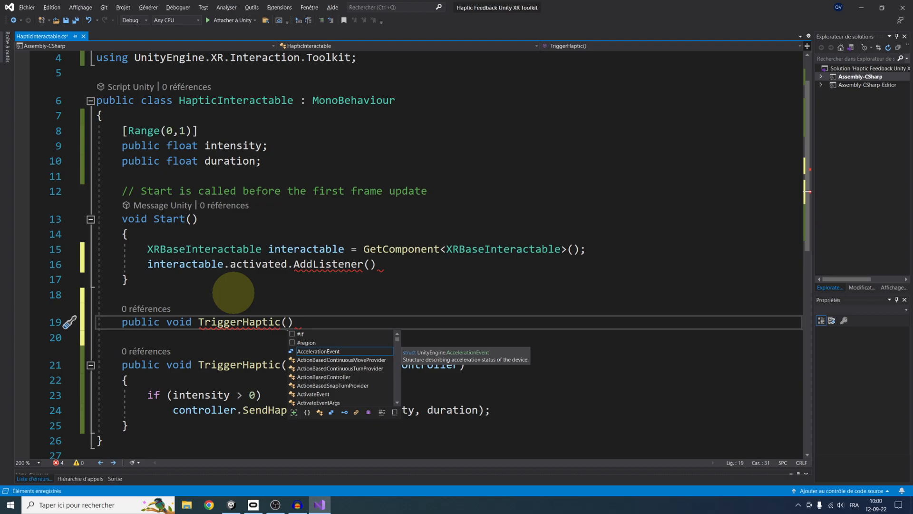
type("BaseInteractionEventArgs")
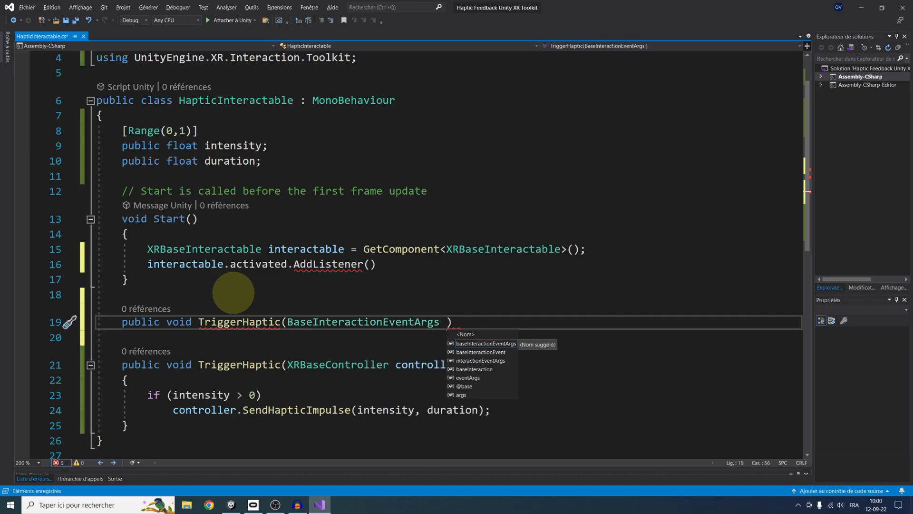
type("eventArgs")
left_click(449, 336)
type("{")
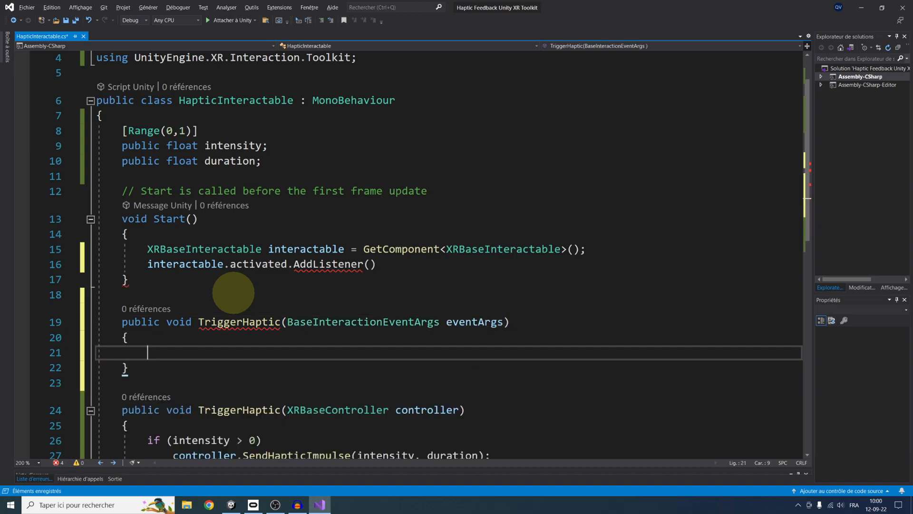
scroll("down", 3)
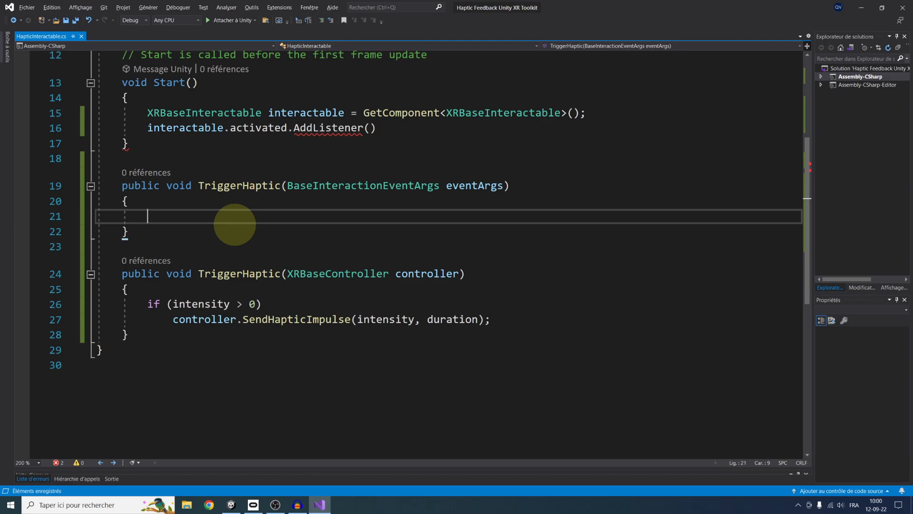
- If the interactor is an XRBaseControllerInteractor, pass its xrController to TriggerHaptic
type("if(eventArgs.interactorObject")
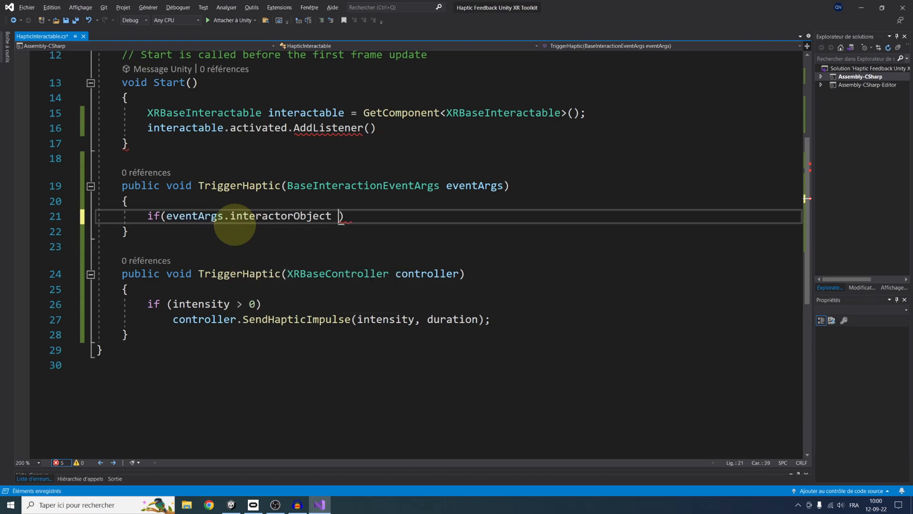
type("is XRBaseControllerInteractor")
type("TriggerHaptic(")
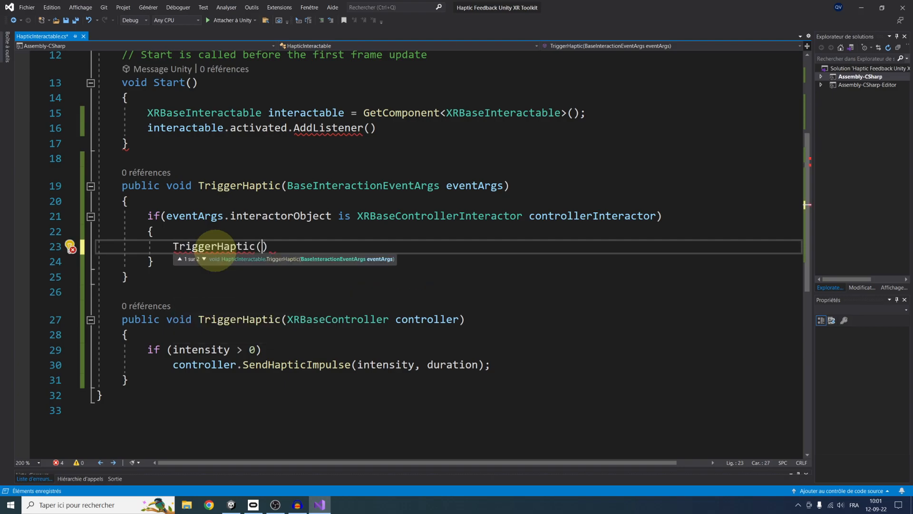
type("contro")
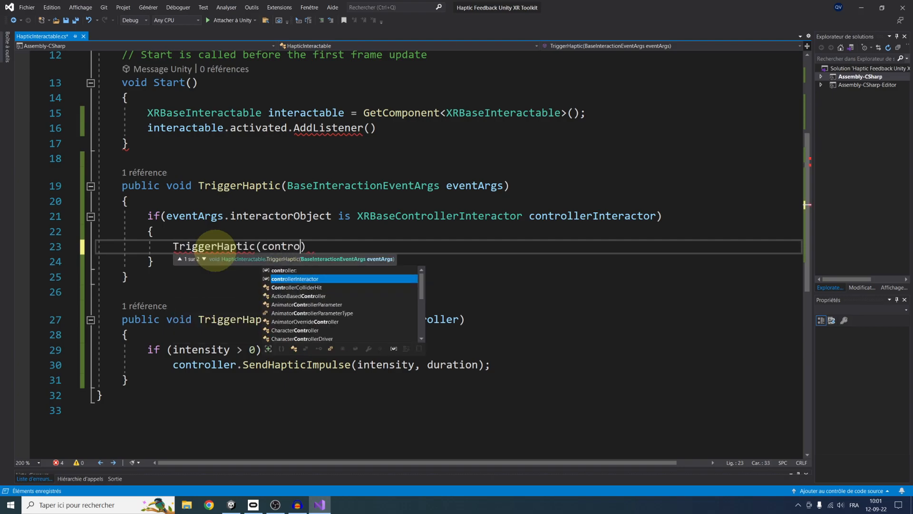
type("ll")
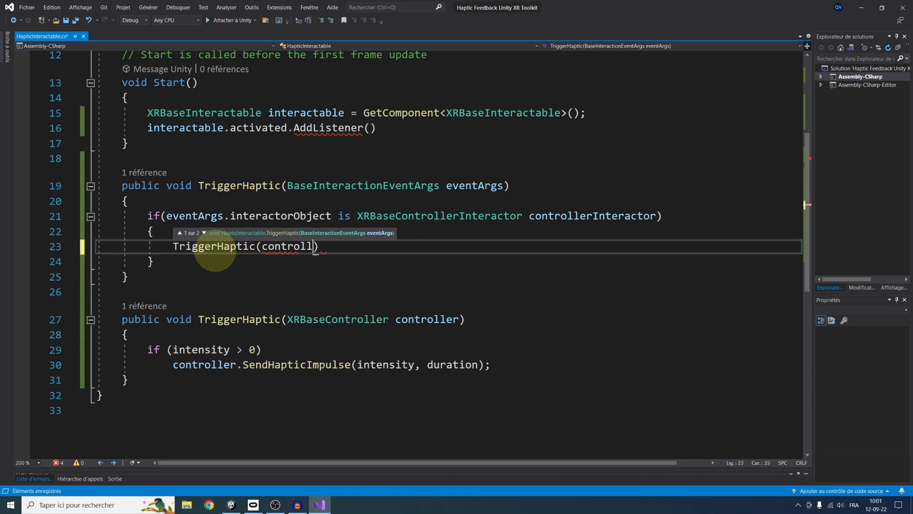
type("erInteractor.xrController")
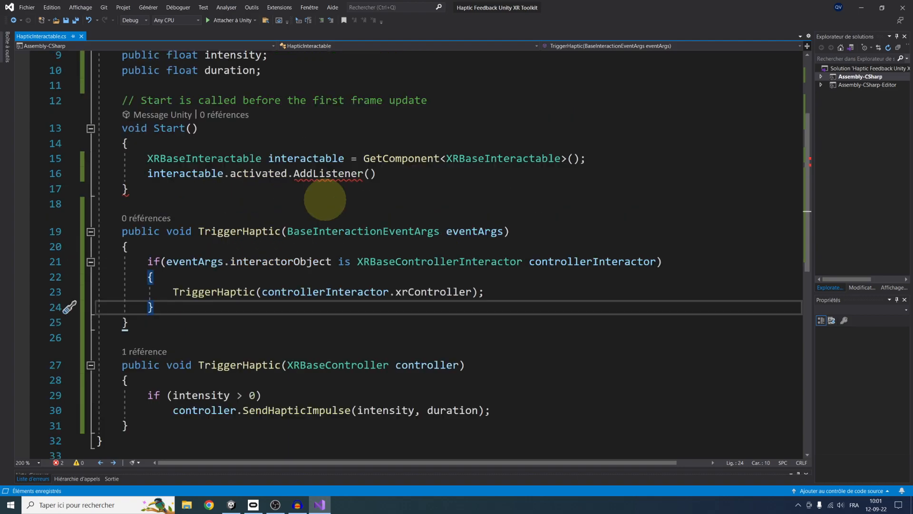
type("TriggerHaptic")
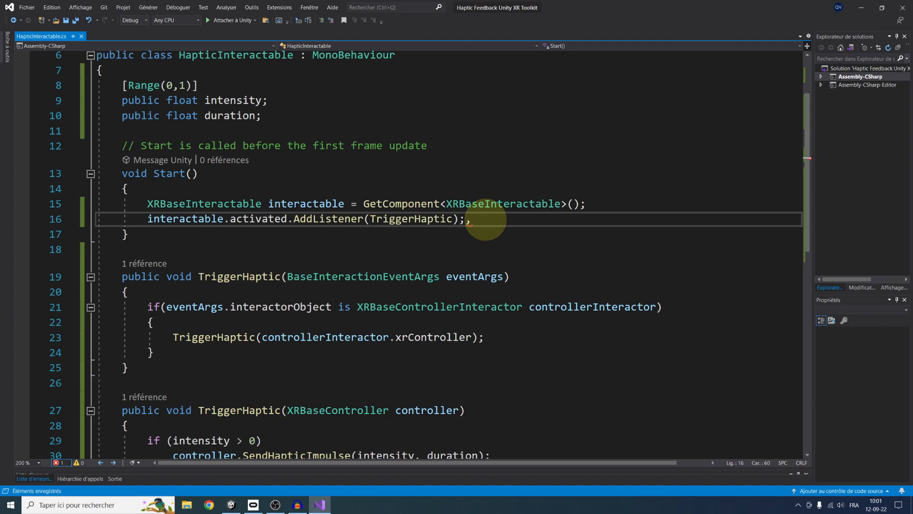
key("Backspace")
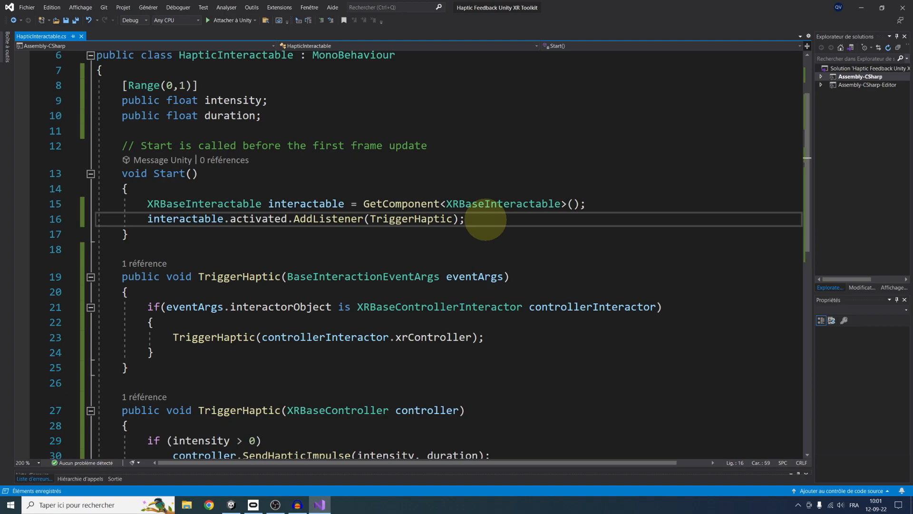
left_click(296, 504)
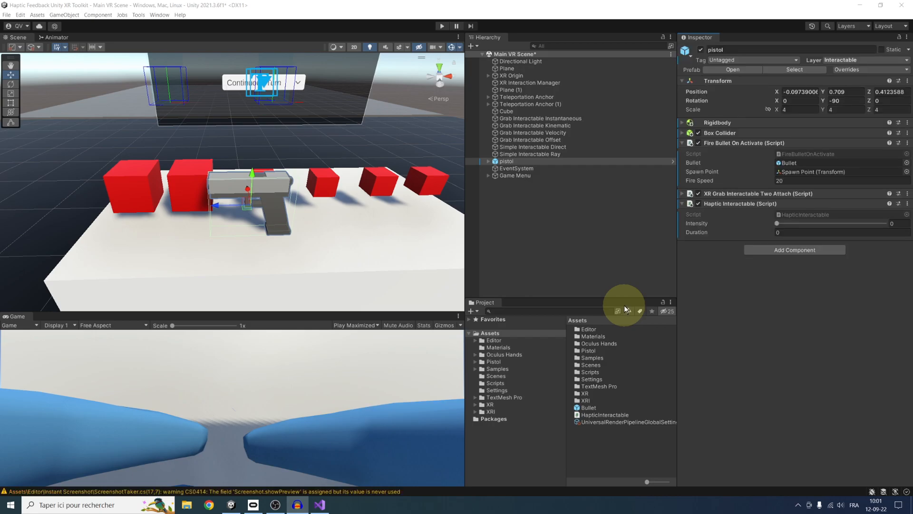
mouse_move(661, 270)
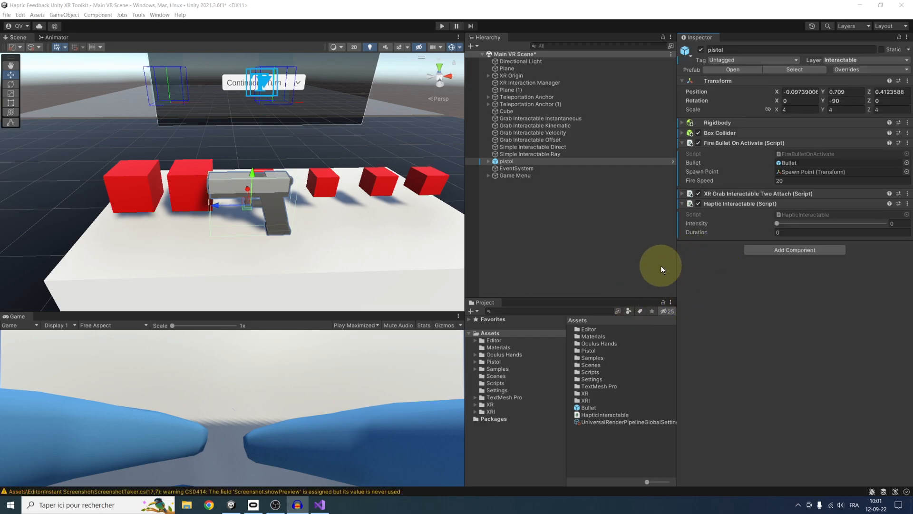
mouse_move(700, 270)
type(".5")
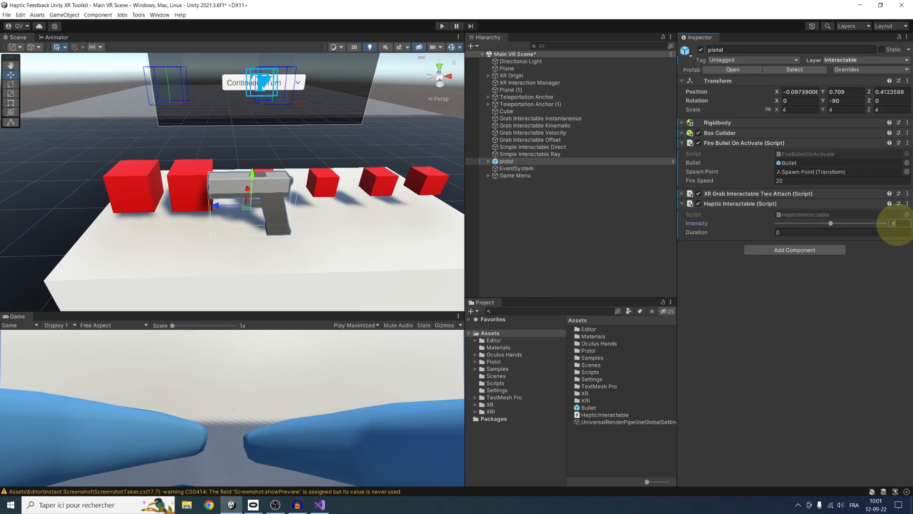
- Set the Haptic Interactable duration to 0.3 and play-test the scene
left_click(838, 232)
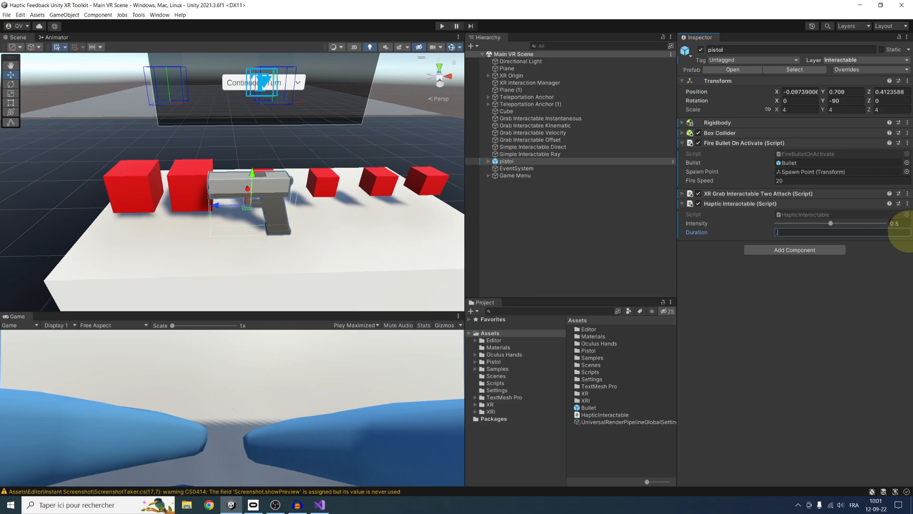
type("0.3")
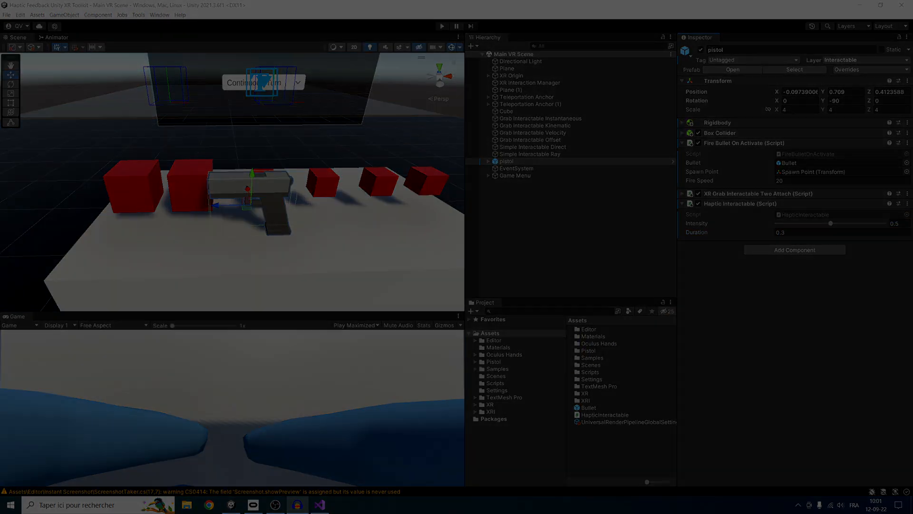
left_click(442, 26)
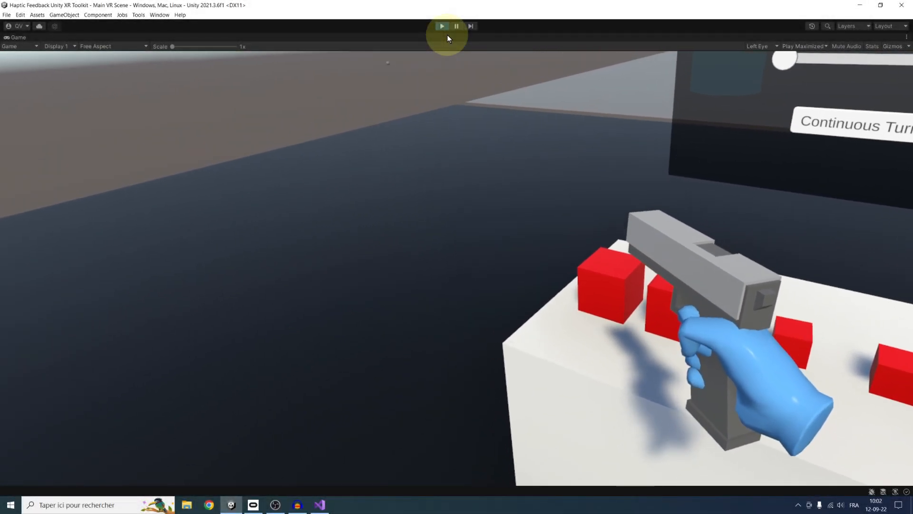
left_click(441, 25)
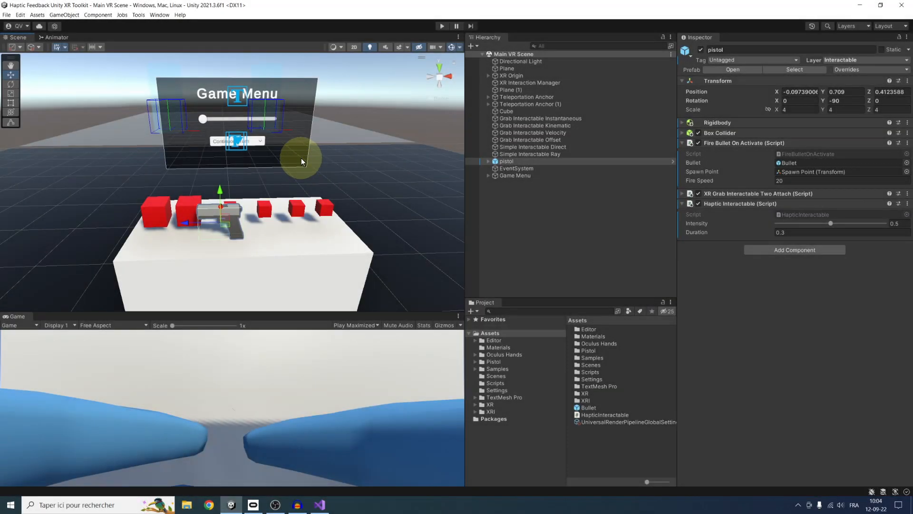
mouse_move(302, 153)
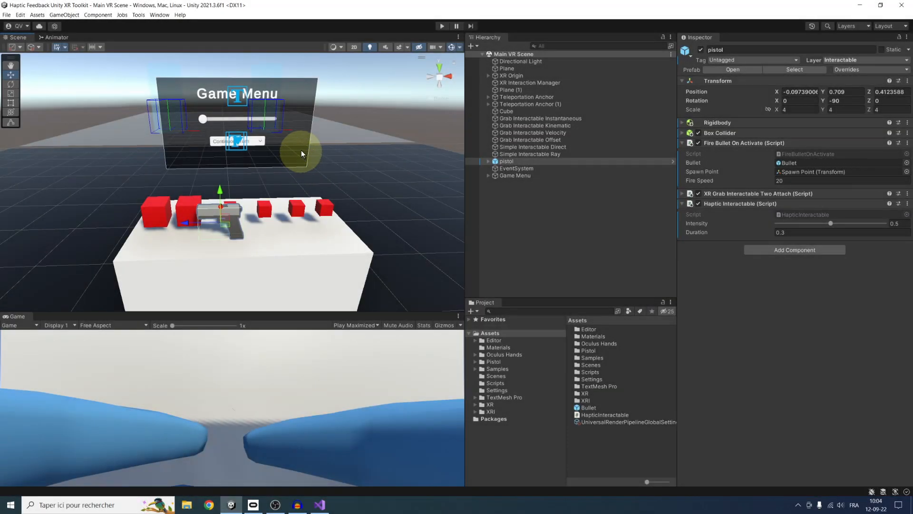
mouse_move(332, 181)
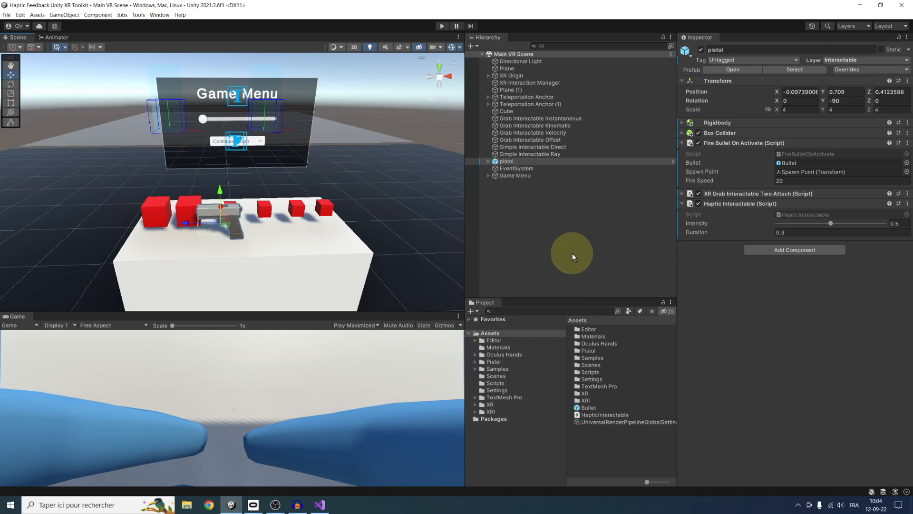
mouse_move(826, 217)
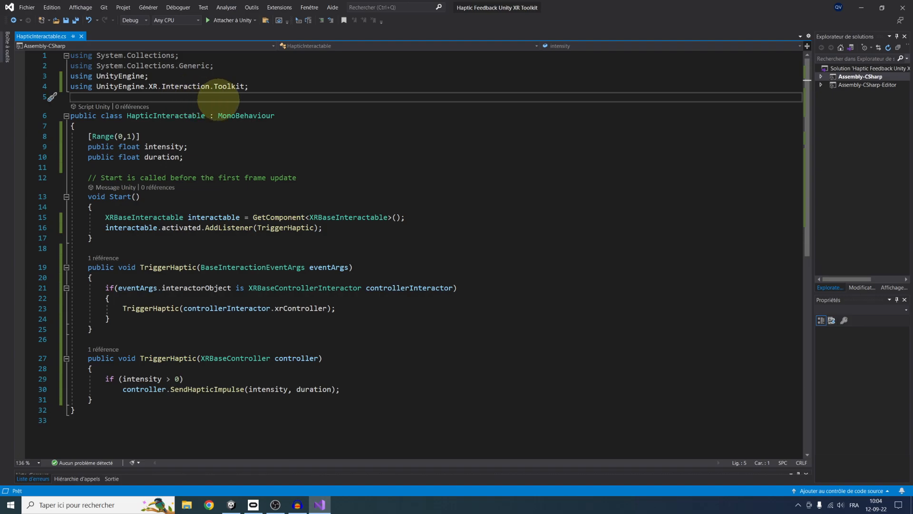
- Create a public Haptic class above HapticInteractable
key("enter")
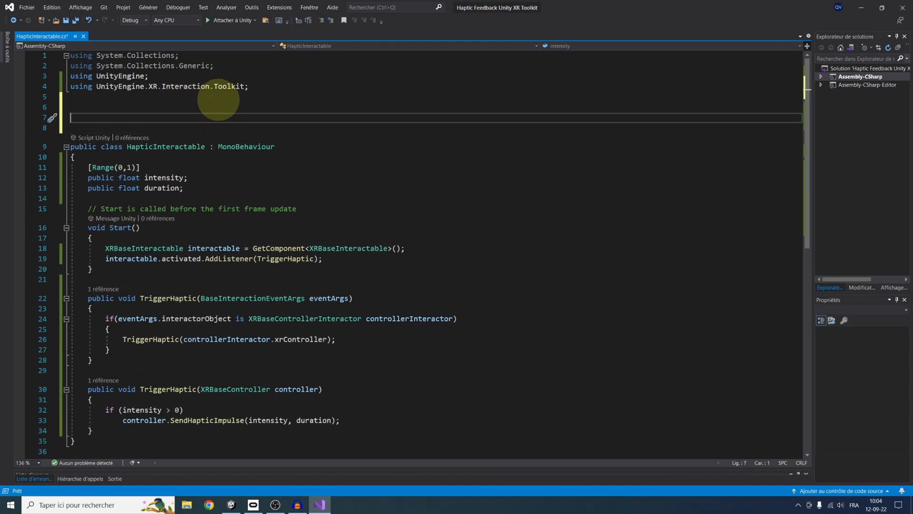
type("public class Ha")
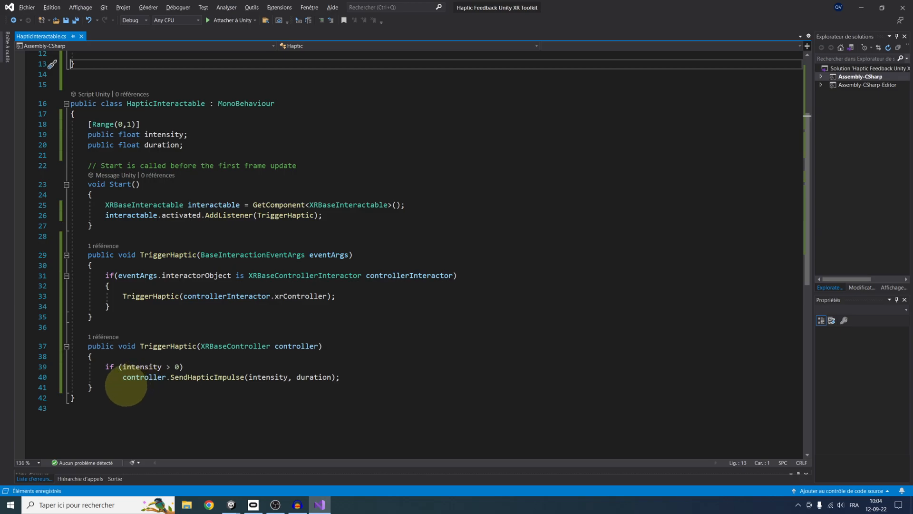
scroll("up", 3)
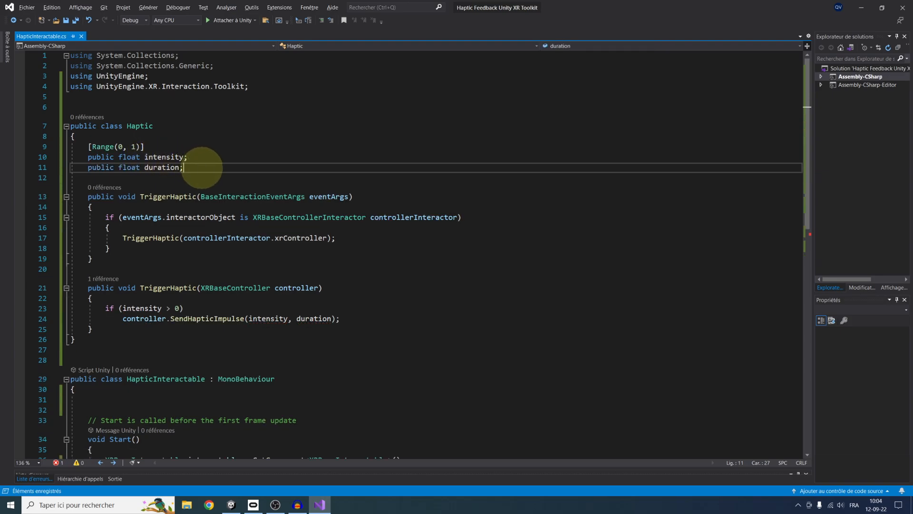
scroll("down", 3)
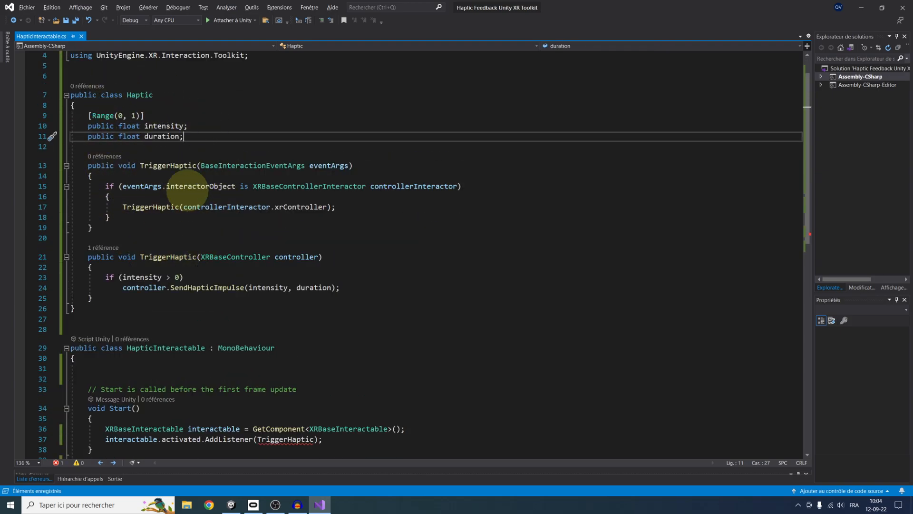
scroll("up", 3)
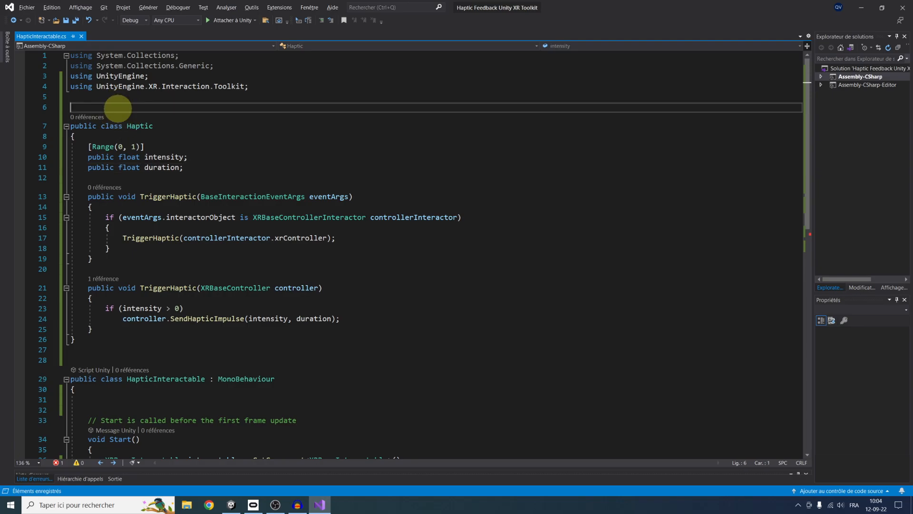
scroll("down", 3)
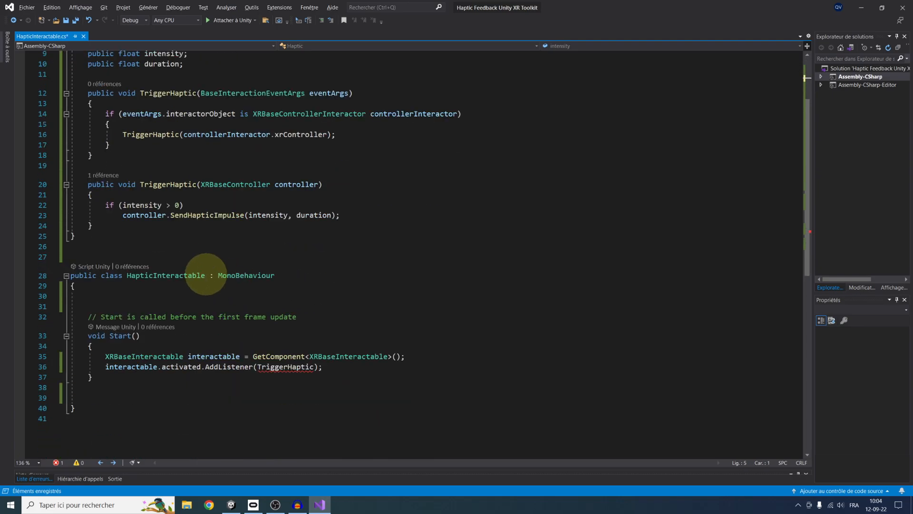
- Add a hapticOnActivated field, mark Haptic [System.Serializable], and use it in the listener
left_click(166, 296)
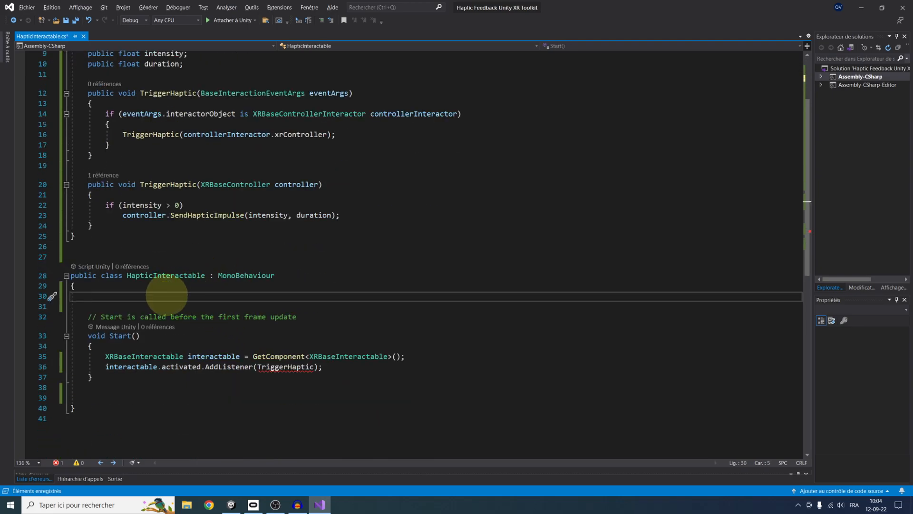
type("p")
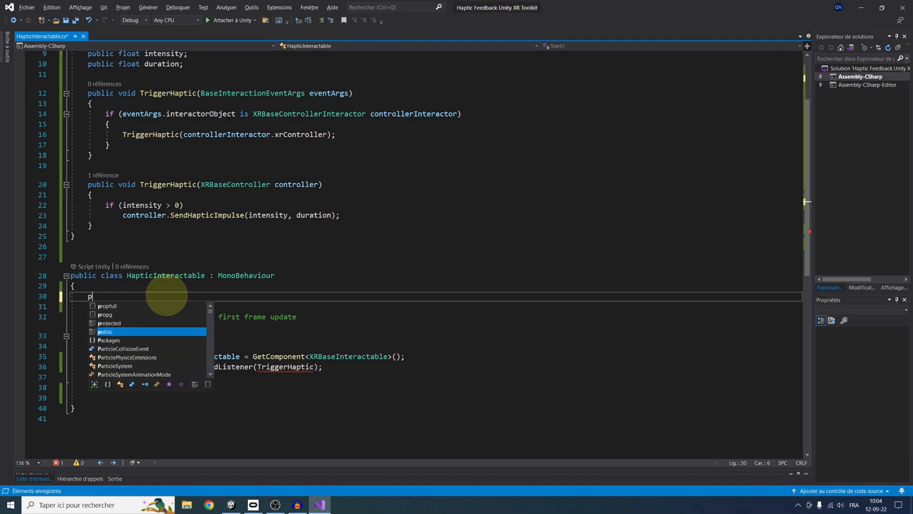
type("ublic Haptic hapti")
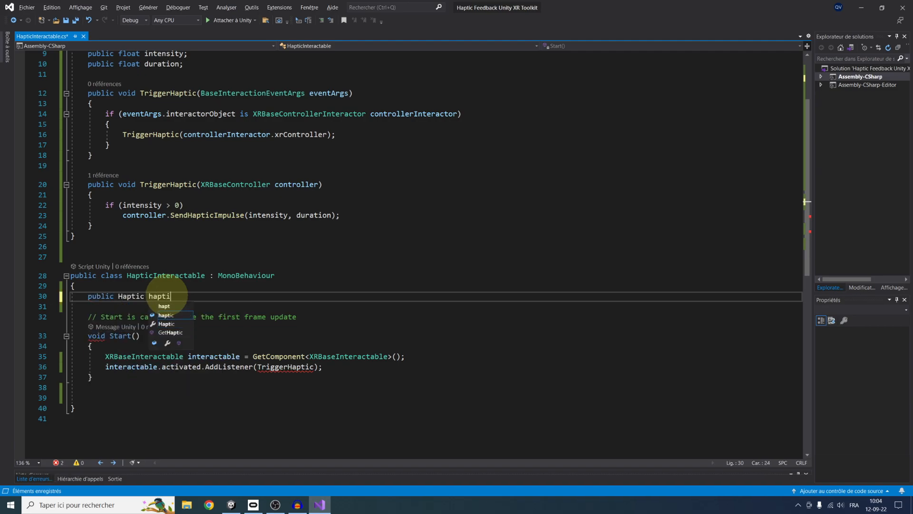
type("cOnActivated;")
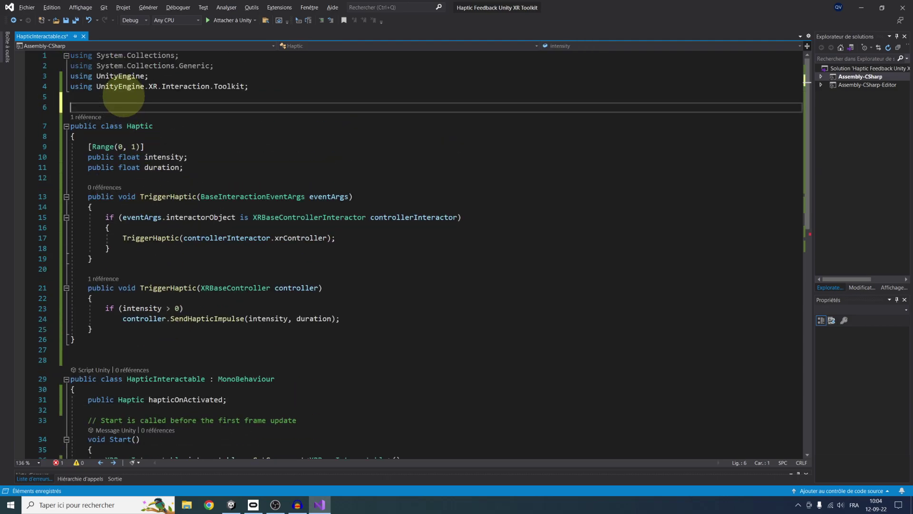
type("[System]")
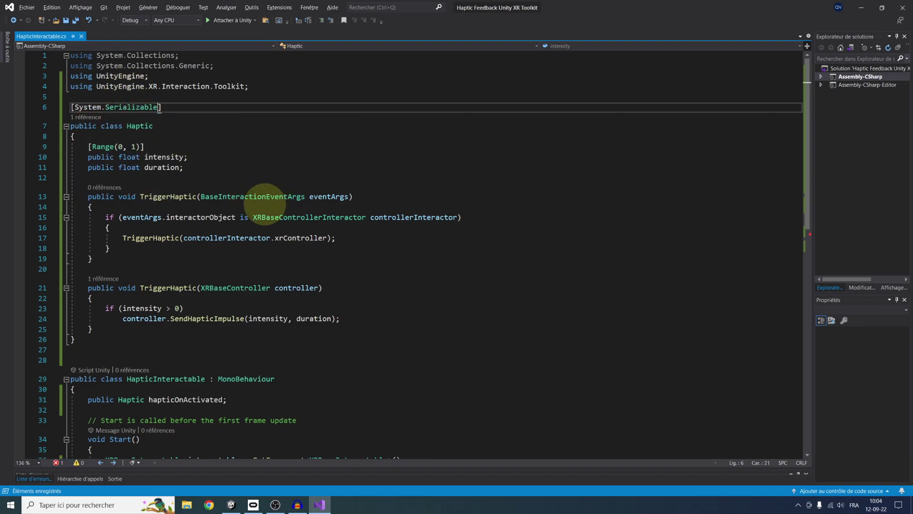
scroll("down", 3)
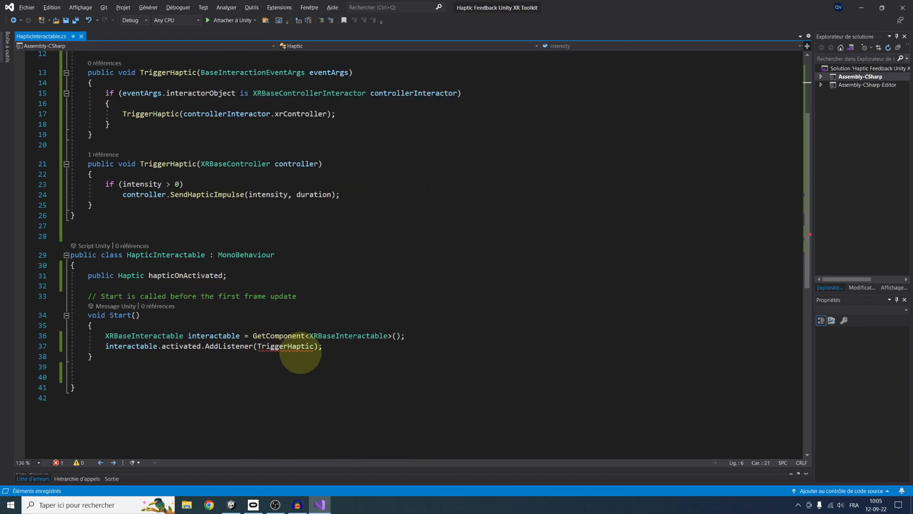
type("hapticOnActivated.")
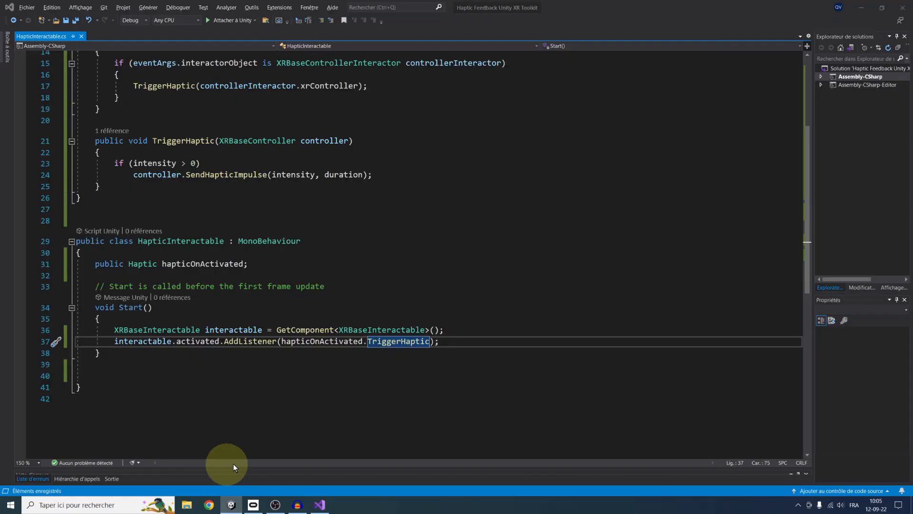
- Inspect the pistol's Haptic On Activated group (intensity ~0.38, duration 0.3) in Unity
left_click(231, 504)
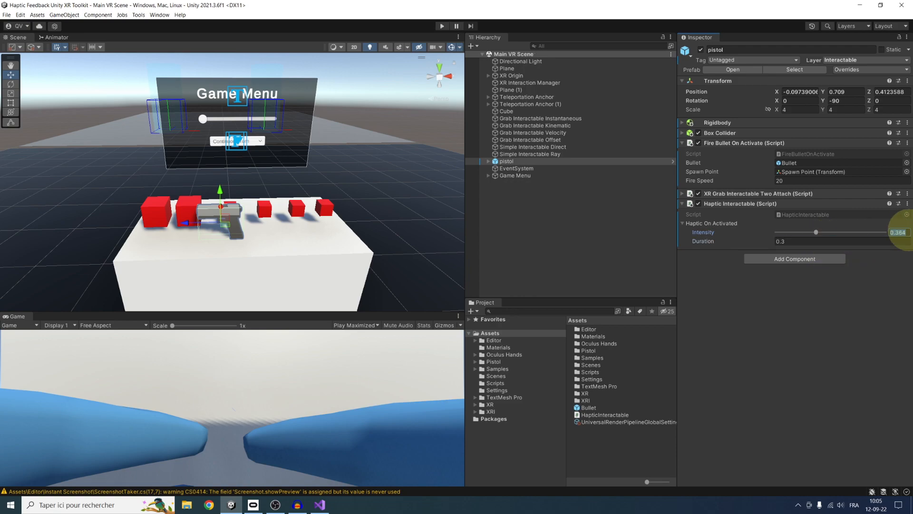
left_click(318, 504)
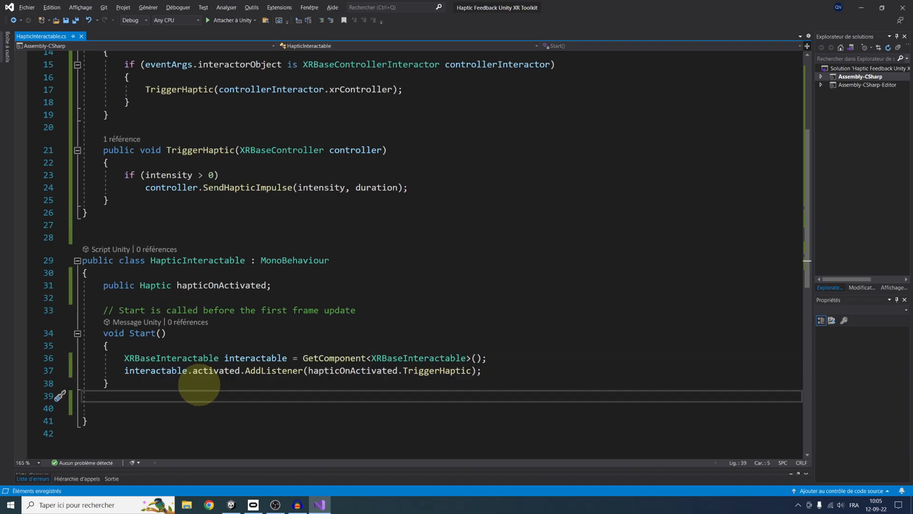
- Declare hover and select entered/exited Haptic fields and add a listener for each event
type("public Haptic hapticHover")
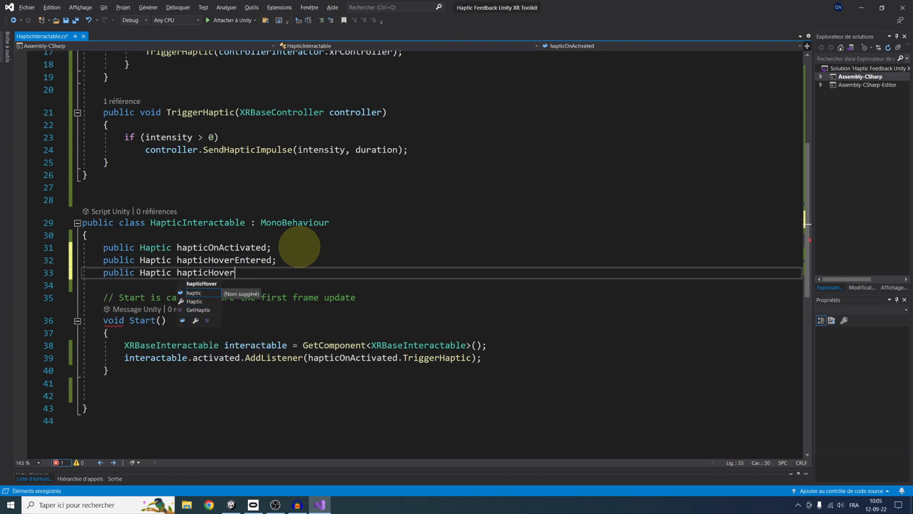
type("Exited;")
type("public Haptic haptic")
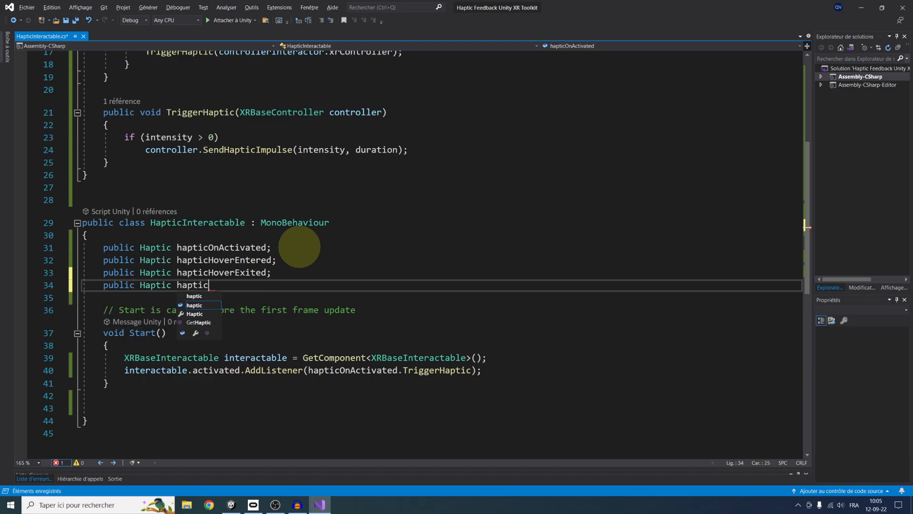
type("SelectEntered;")
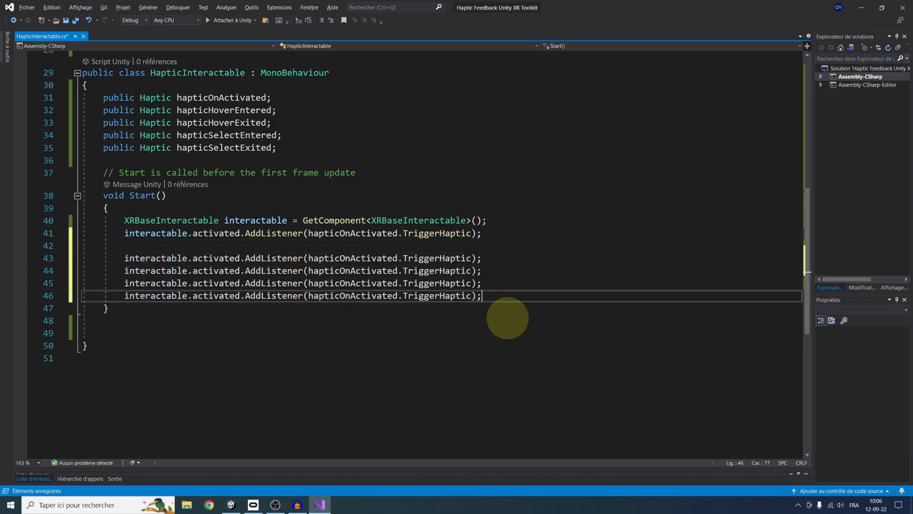
mouse_move(218, 110)
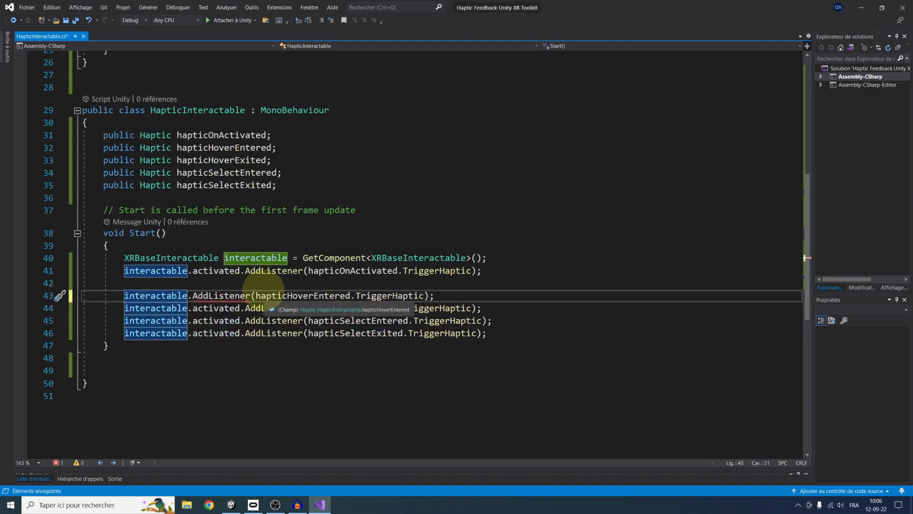
type("hoverEntered.")
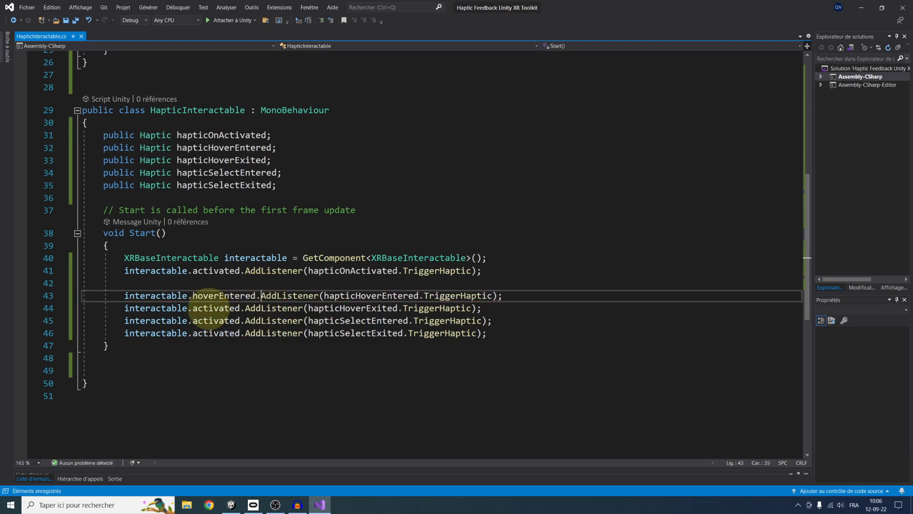
type("se")
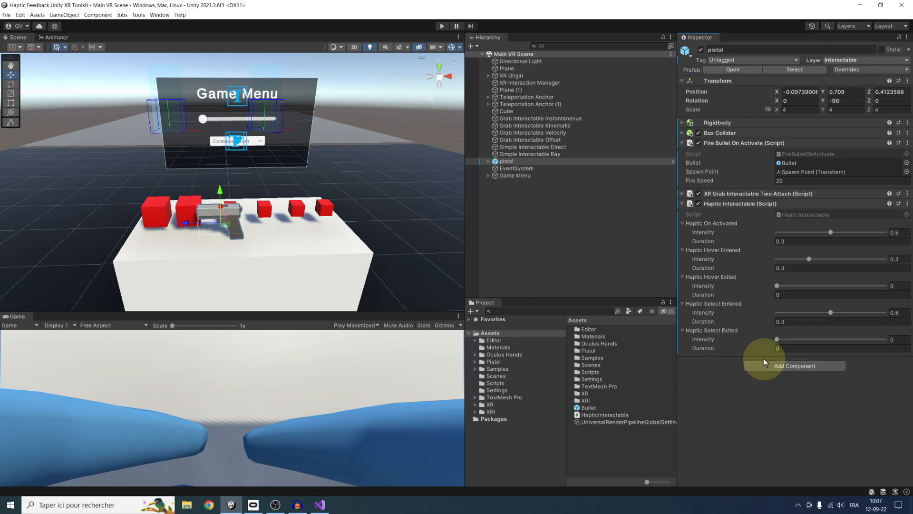
mouse_move(775, 285)
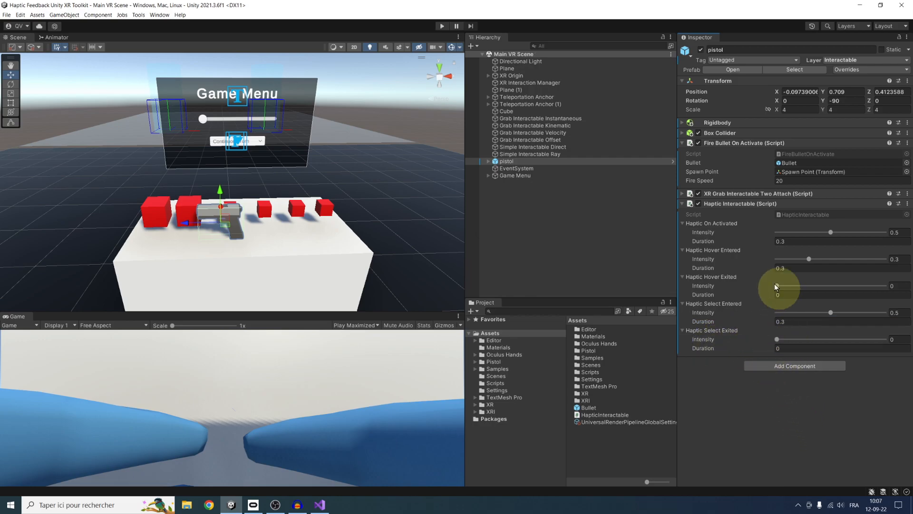
mouse_move(716, 351)
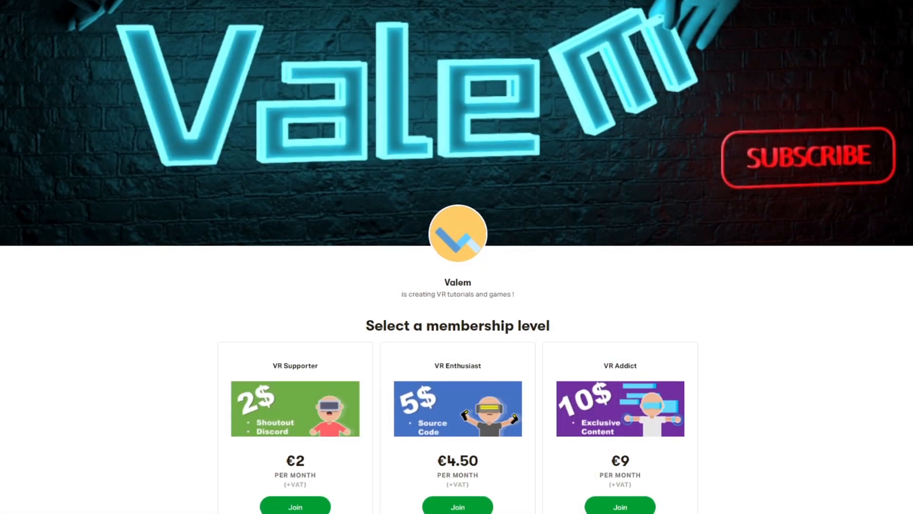
- Scroll to the VR Supporter, VR Enthusiast and VR Addict tiers (€2, €4.50, €9)
scroll("down", 3)
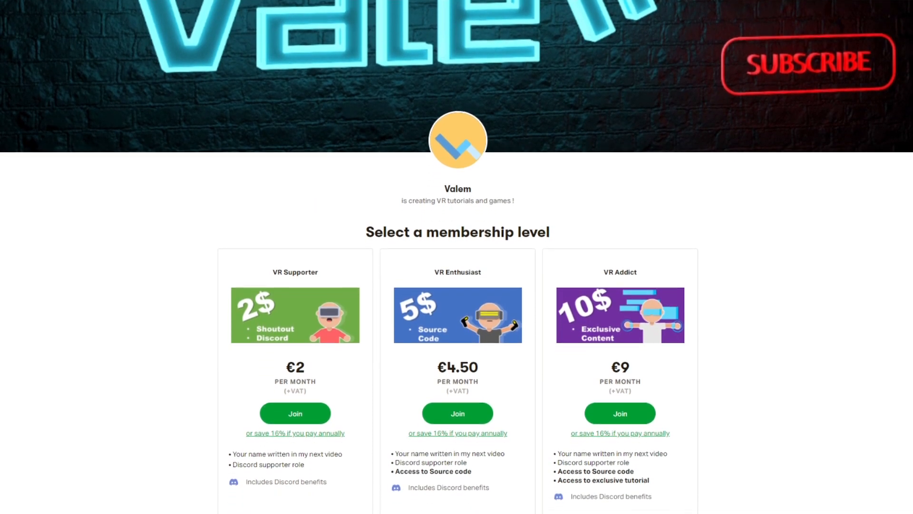
scroll("down", 3)
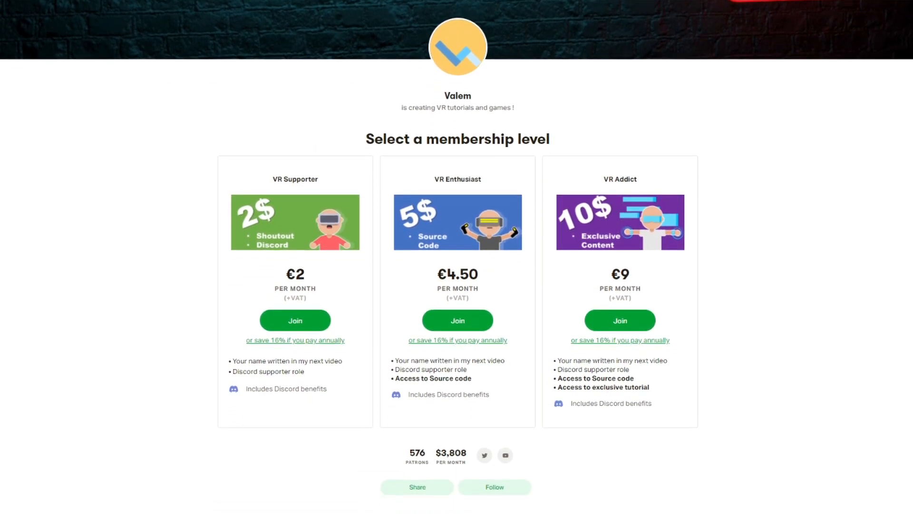